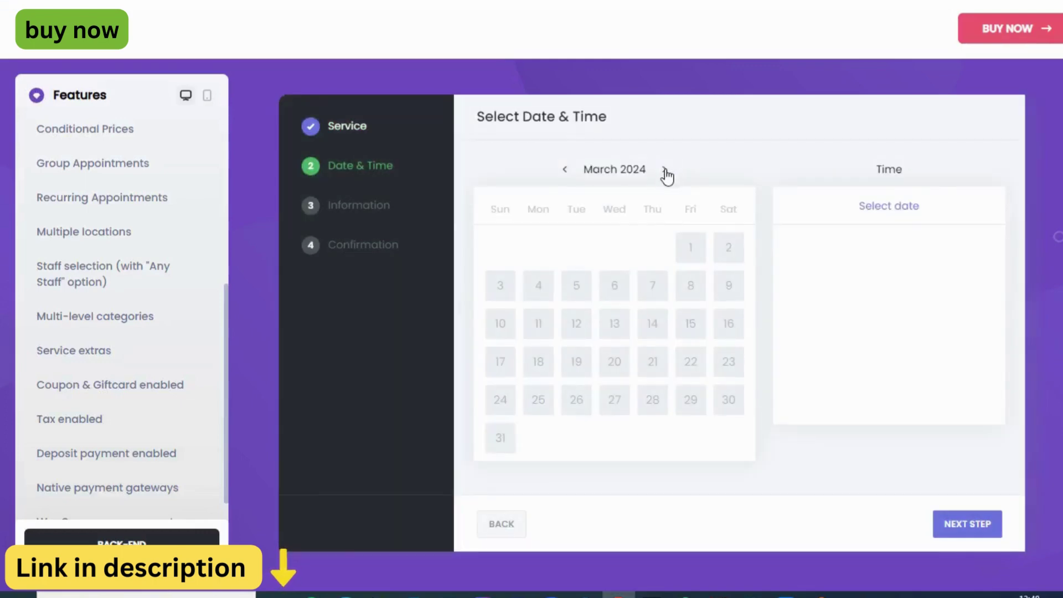
Choose 10 April 2024 as the booking date and look through its time slots
click(666, 170)
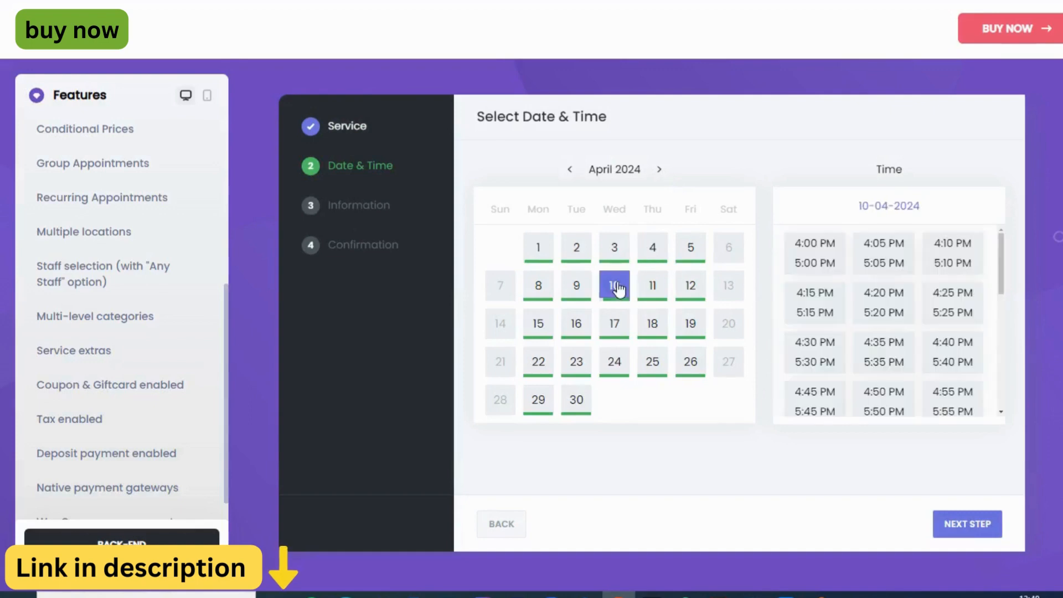
scroll(down, 3)
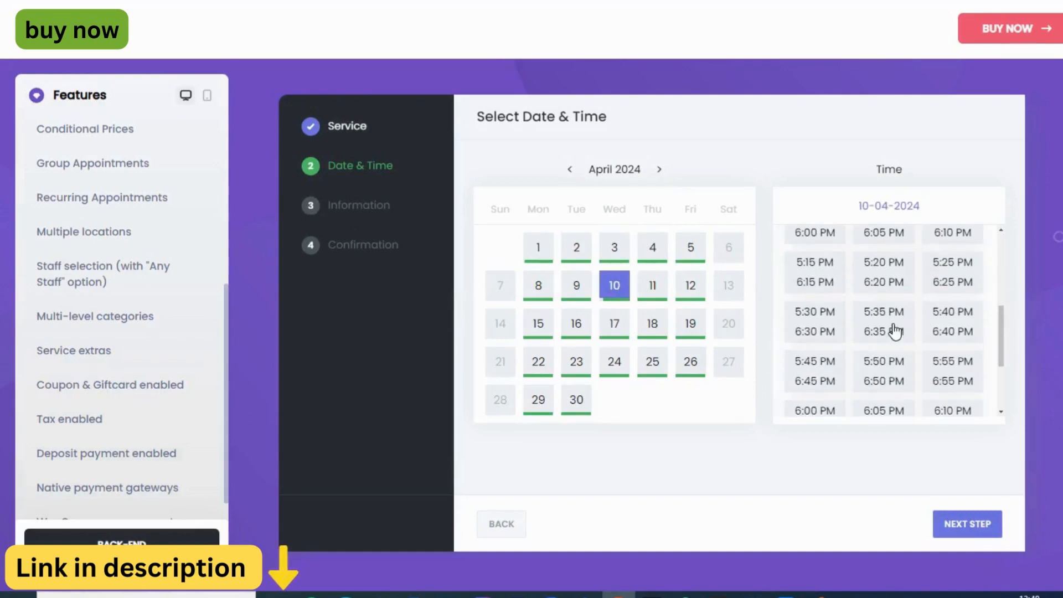
Book the 5:35 PM slot and enter the customer's name, surname, email and phone 995
click(966, 524)
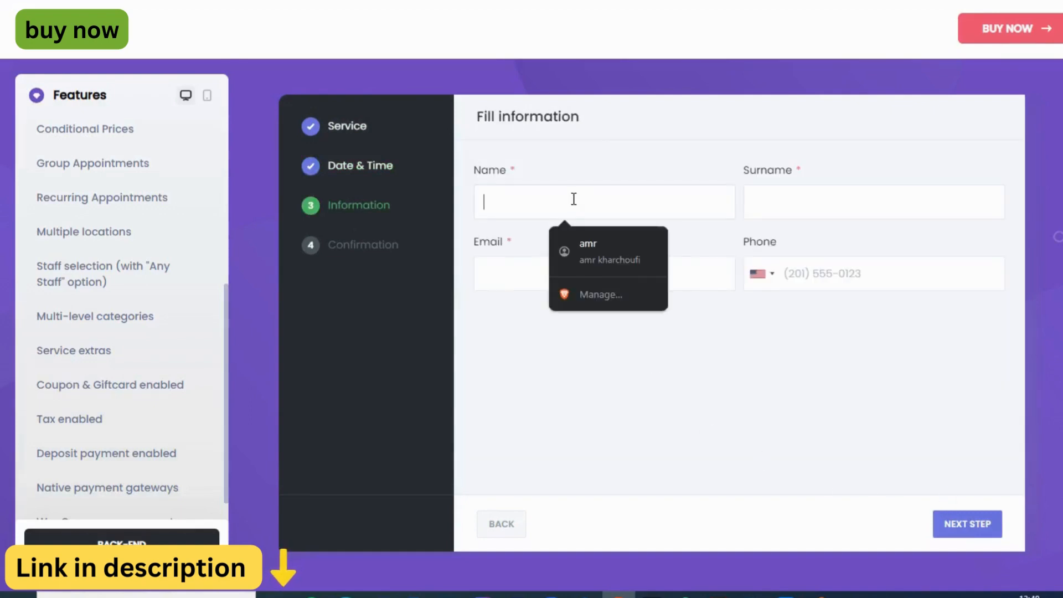
text(admin)
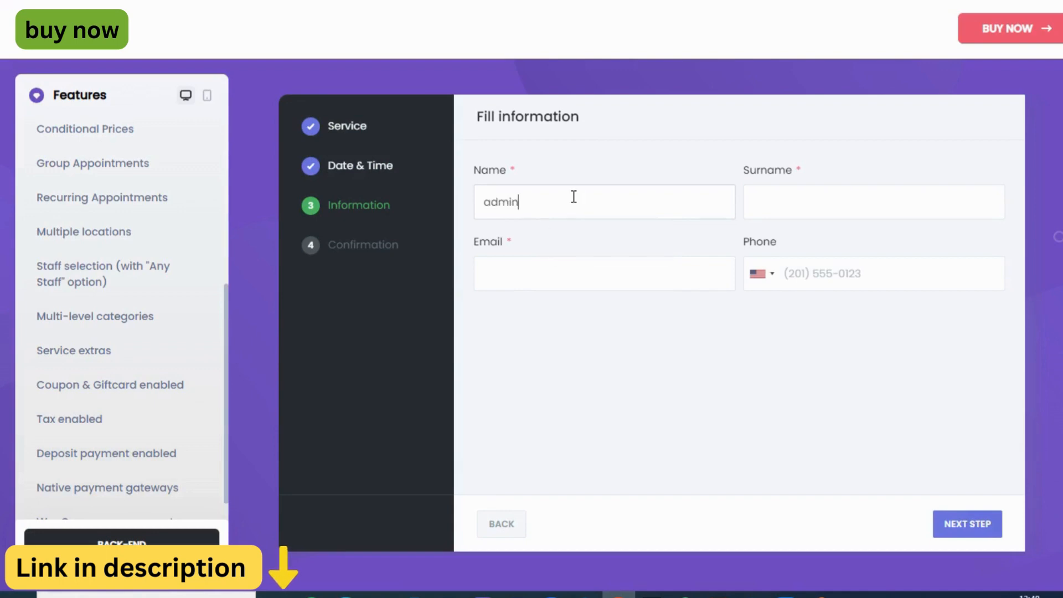
text(admi)
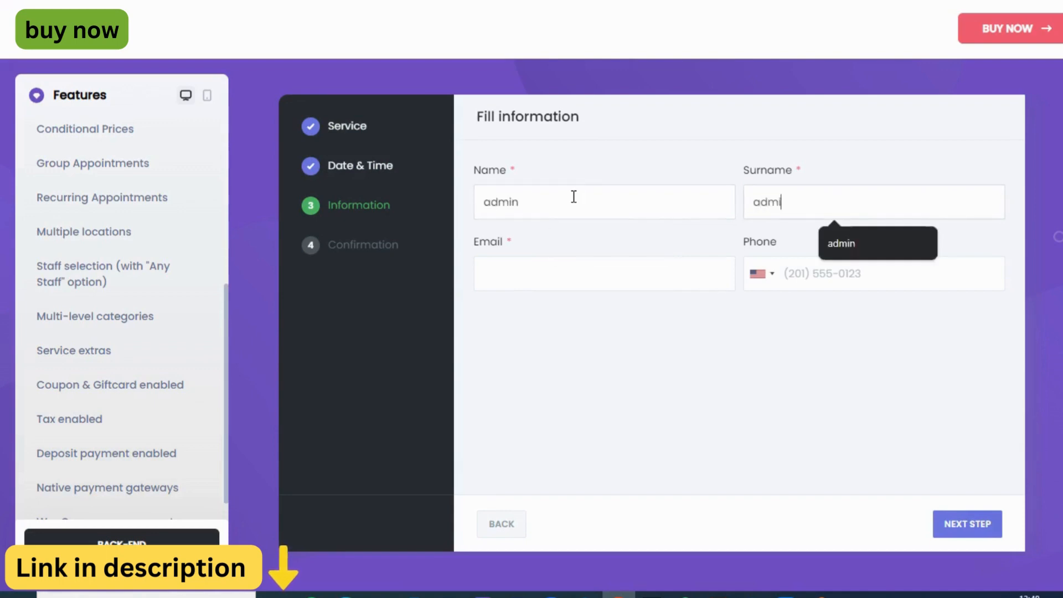
text(adm)
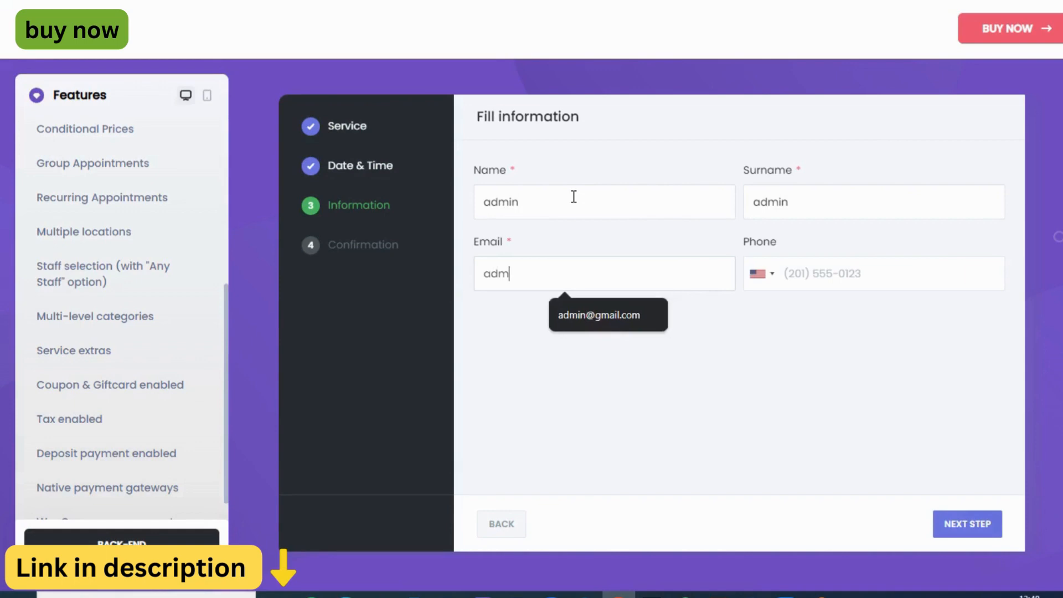
click(597, 314)
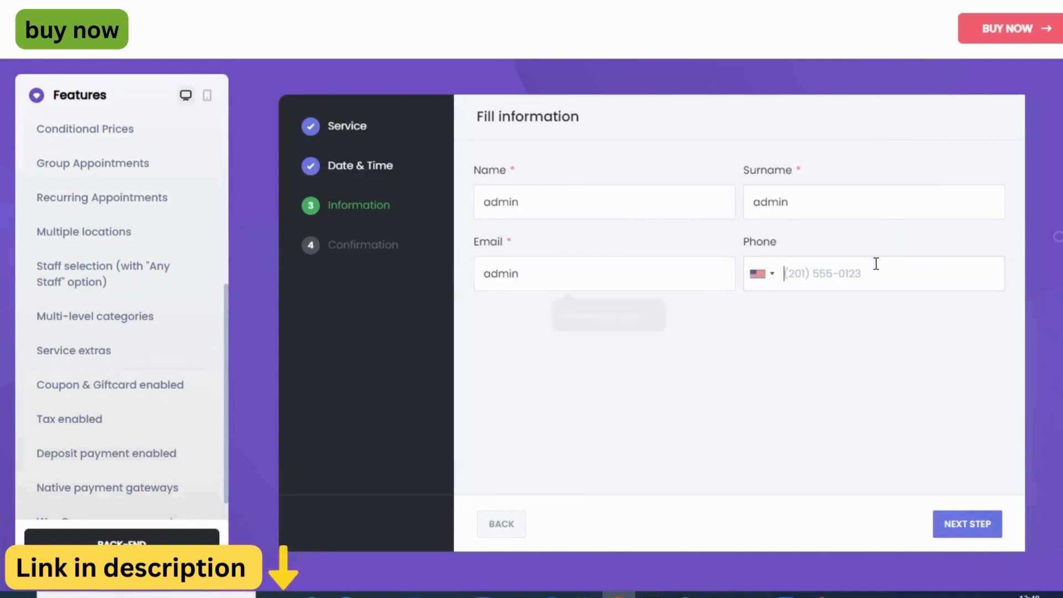
text(9956678)
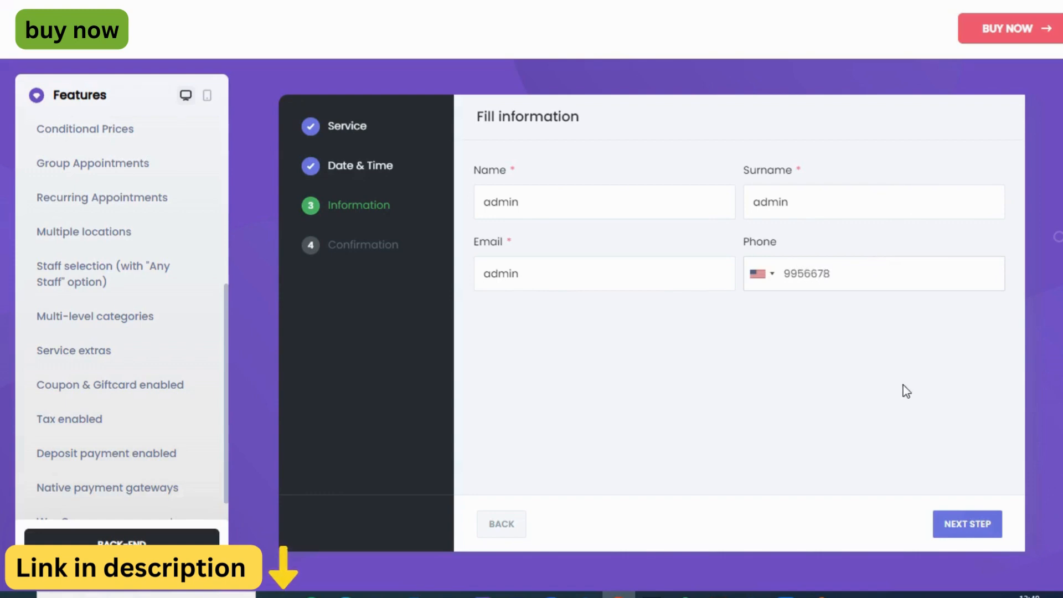
Finish the email address and advance to the Mathematics booking confirmation summary
click(967, 523)
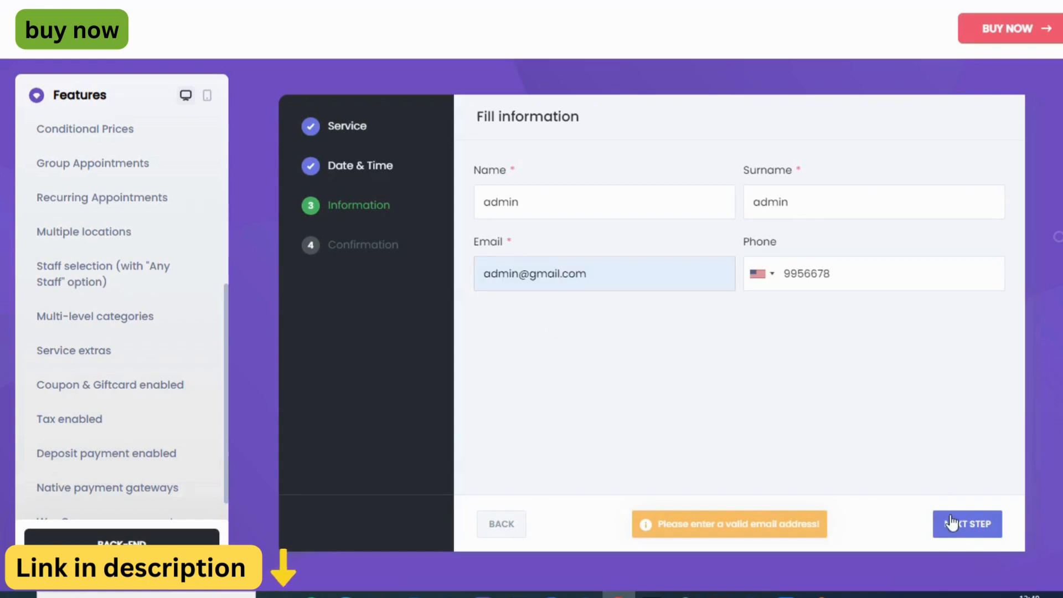
click(967, 524)
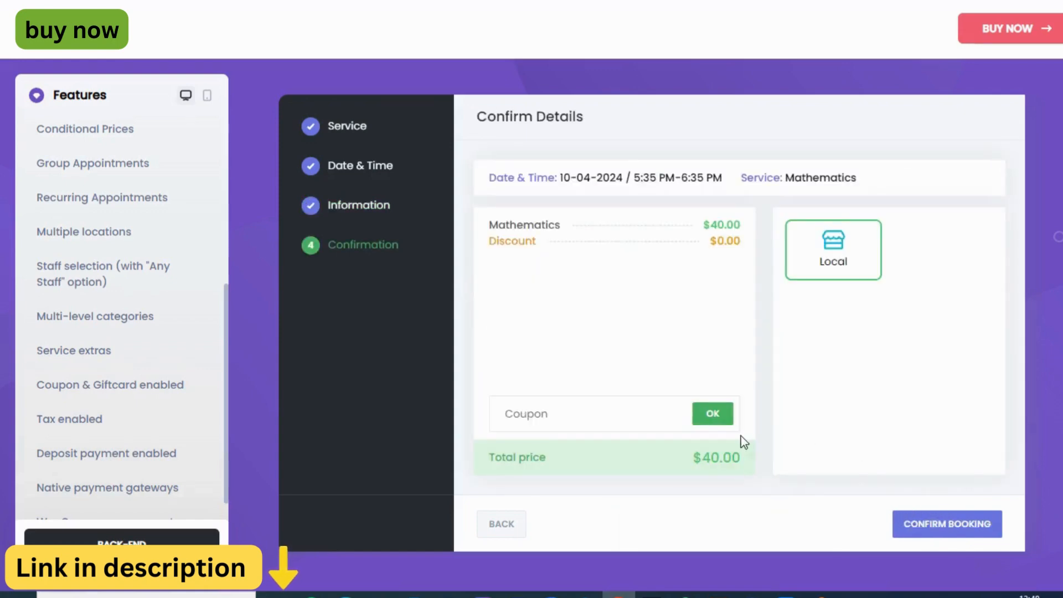
Load the Conditional Prices demo, then the All booking steps enabled demo
click(946, 523)
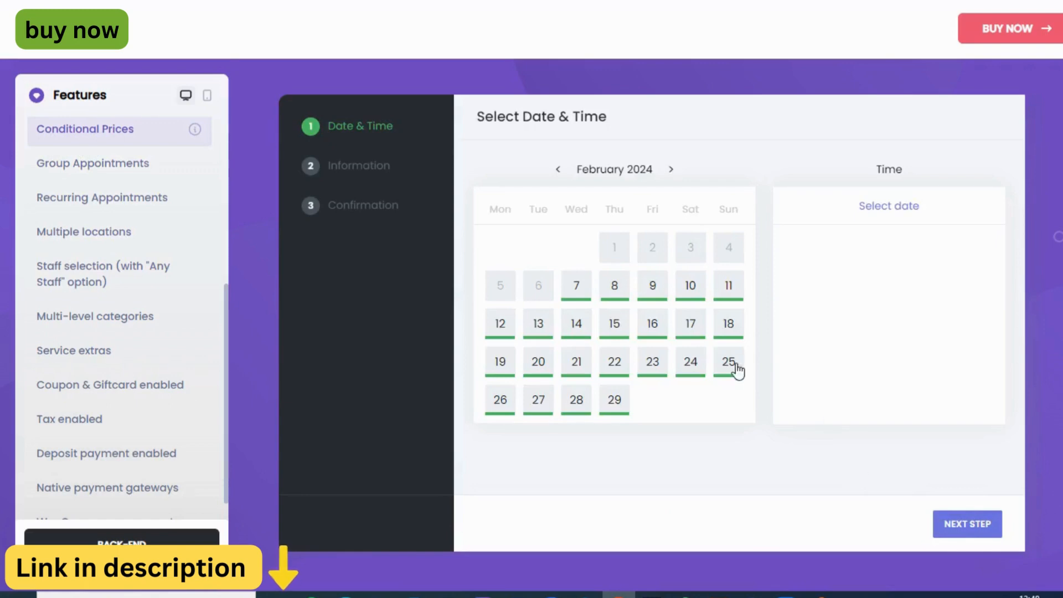
click(967, 523)
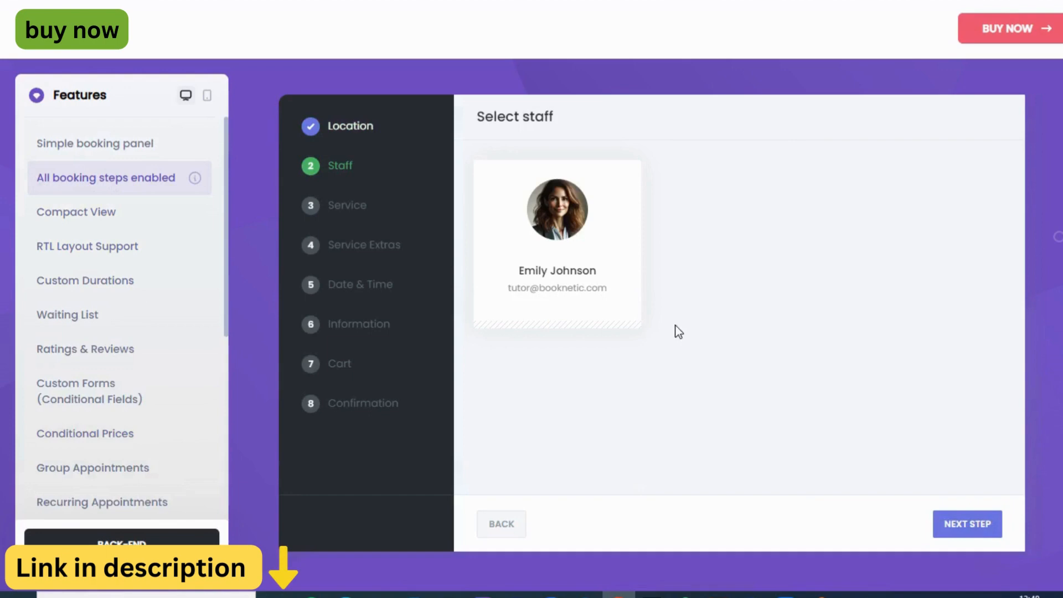
click(967, 524)
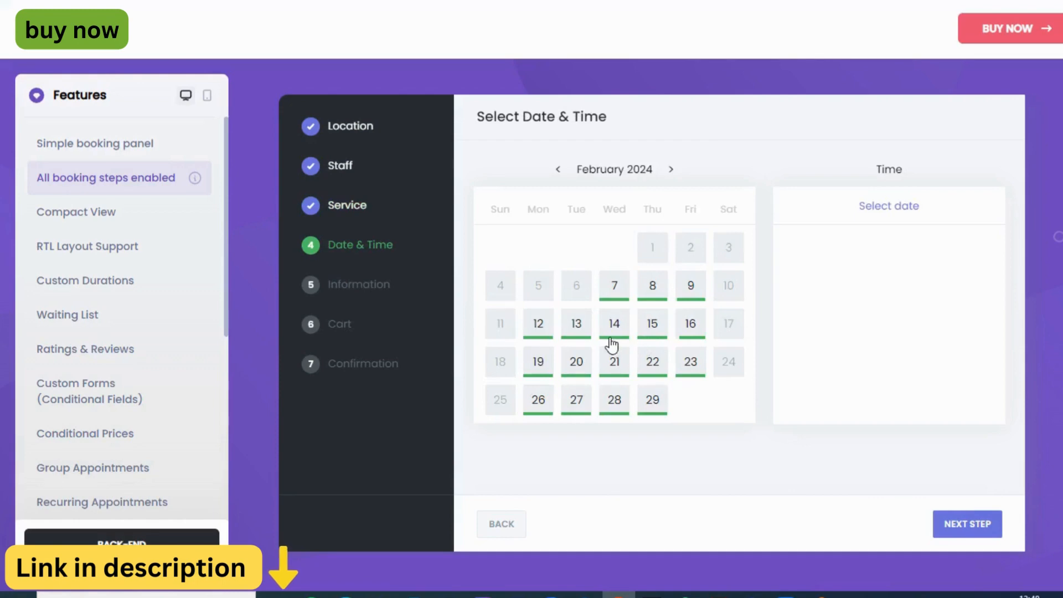
click(967, 524)
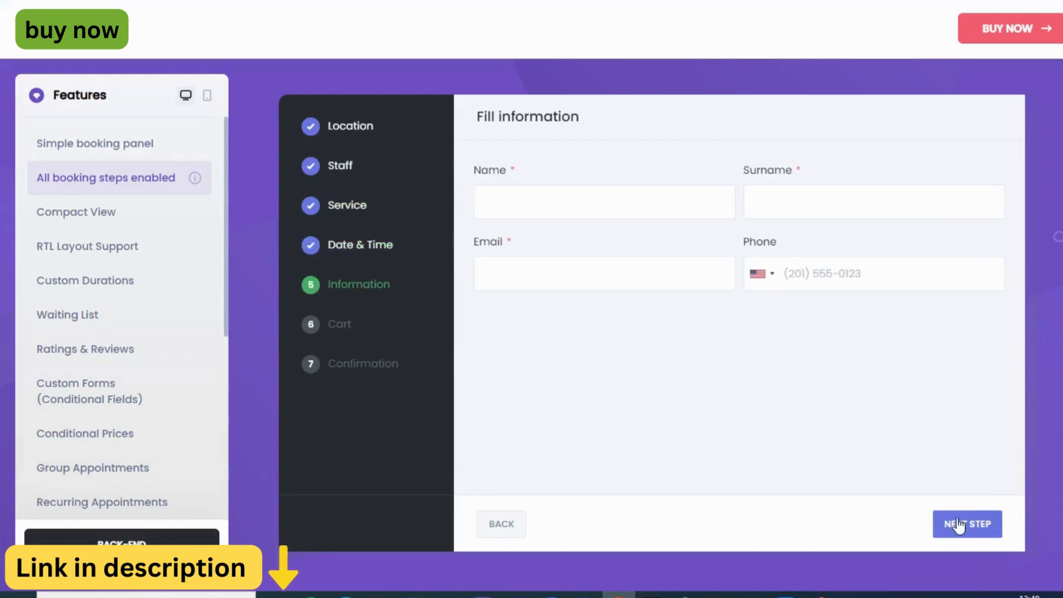
click(604, 202)
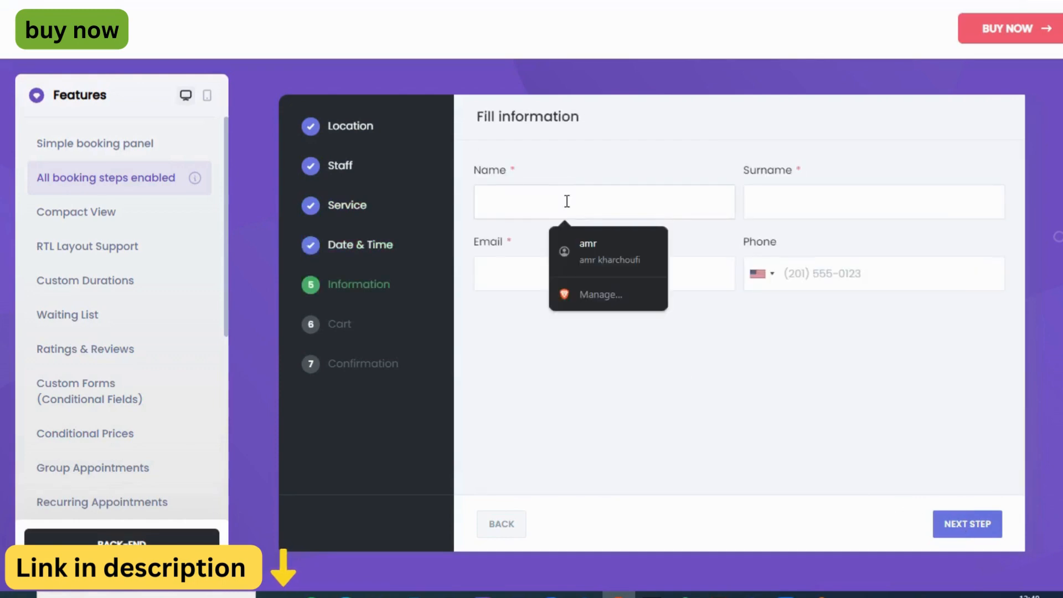
text(admin)
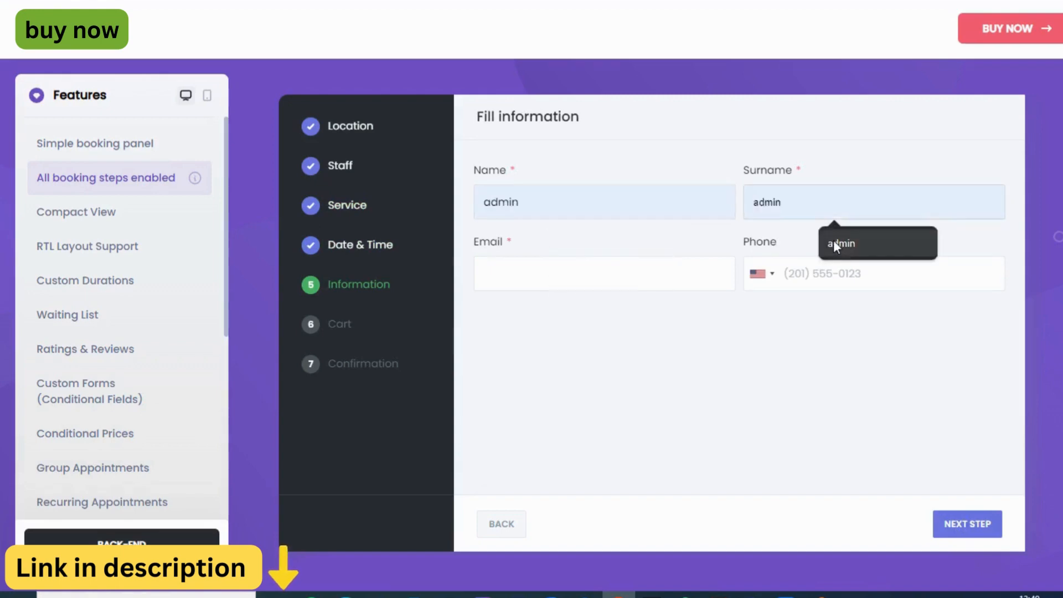
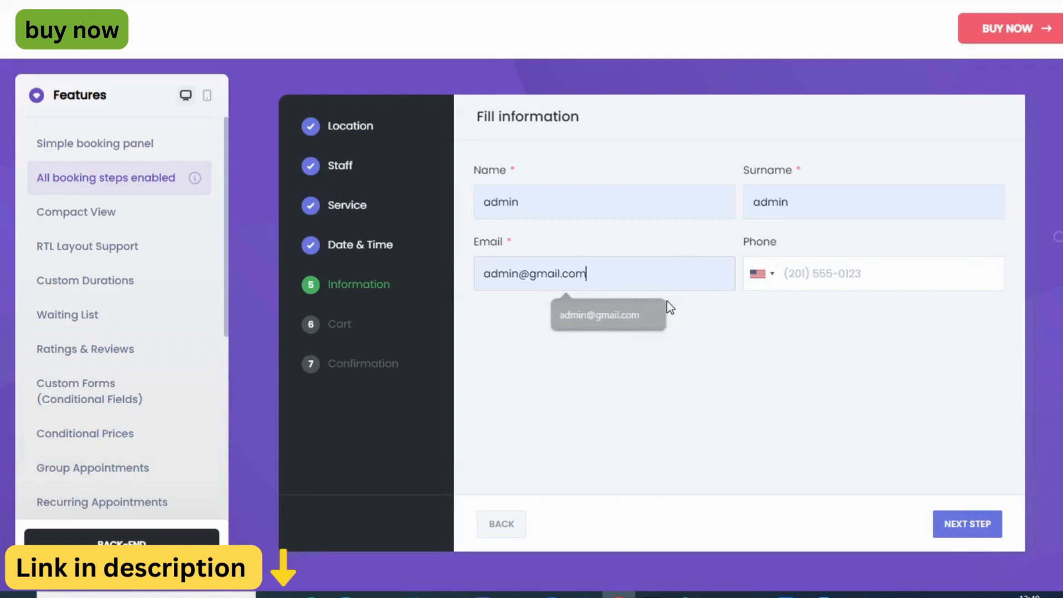
text(998789)
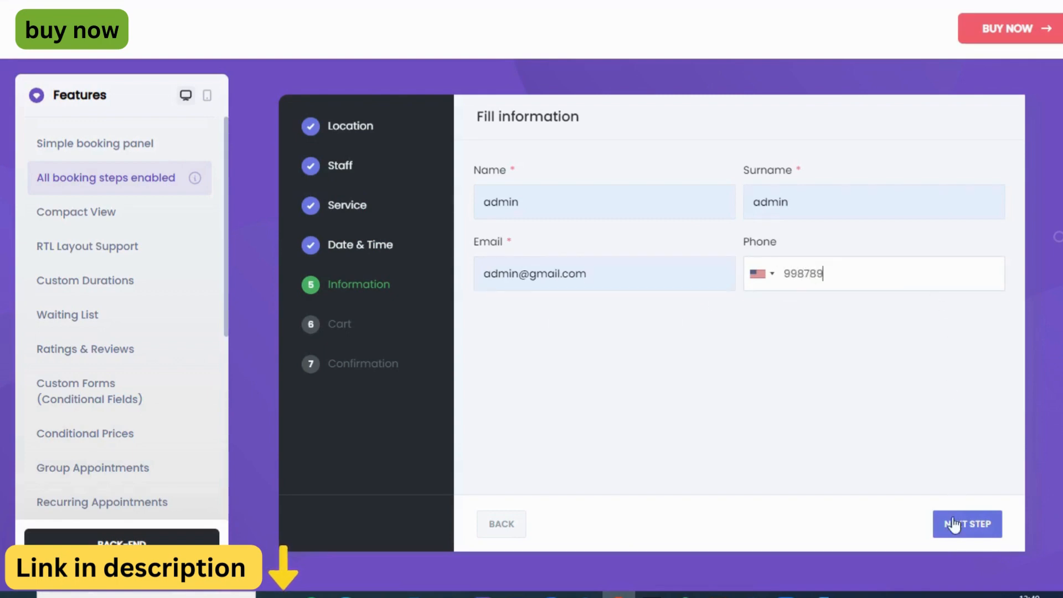
Go through the cart, confirm the Coding/Programming booking, and load the Compact View demo
click(968, 524)
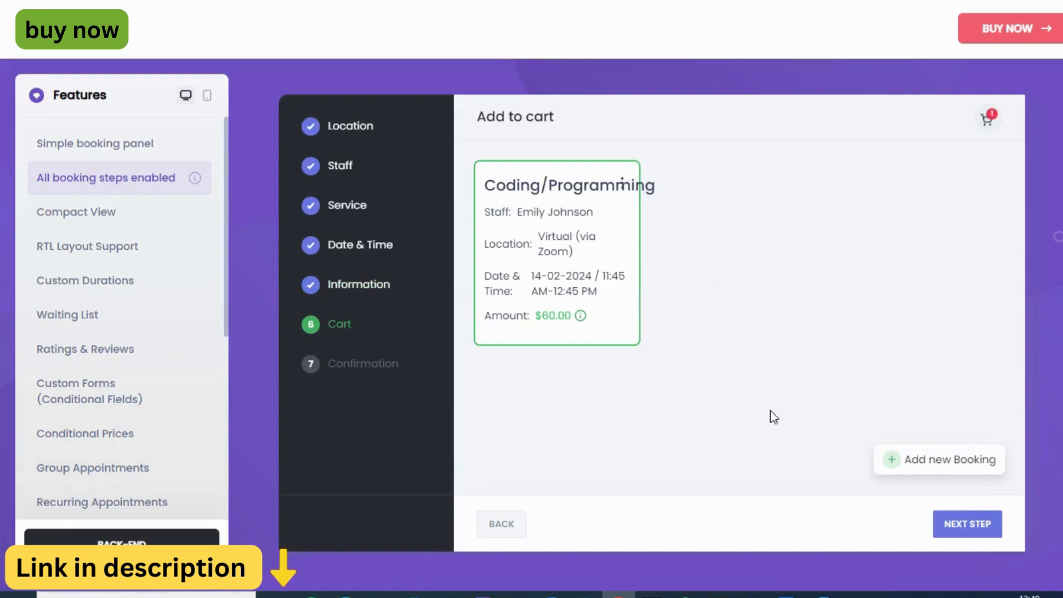
click(968, 524)
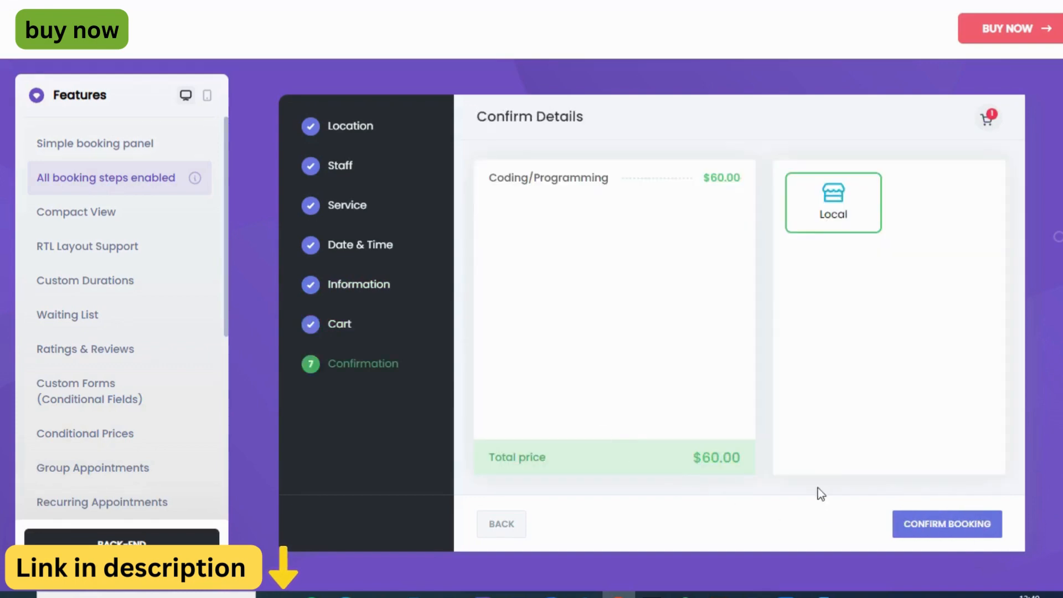
click(947, 523)
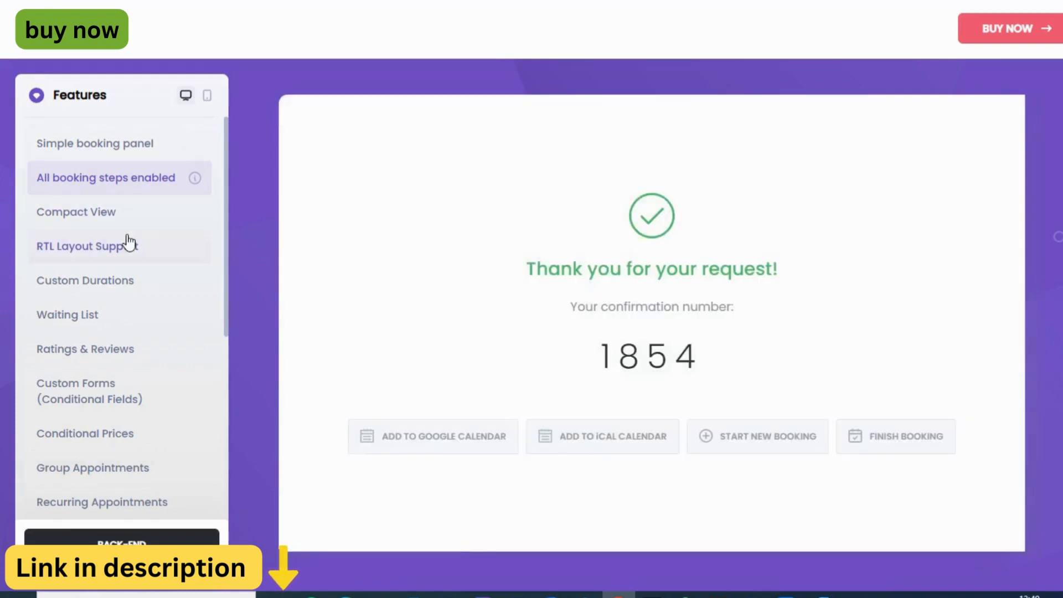
click(75, 212)
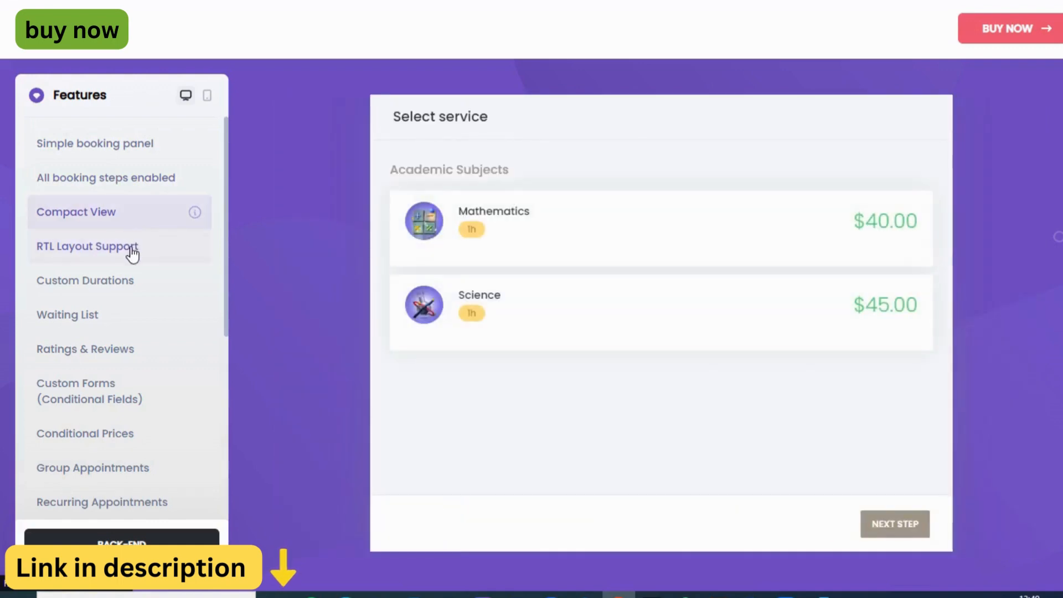
Open the RTL Layout Support demo from the Features list
click(86, 245)
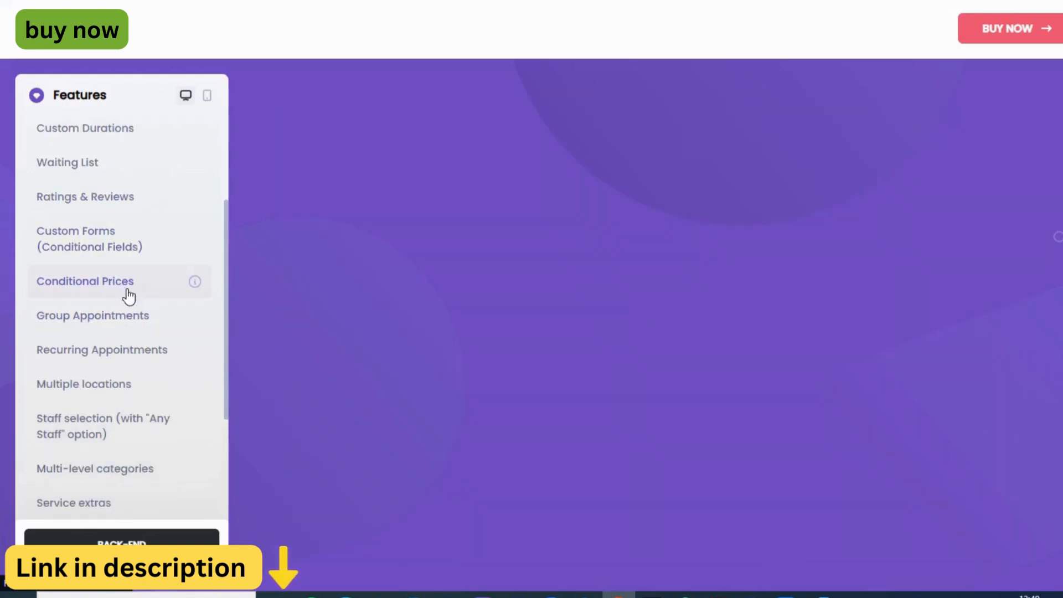
mouse_move(131, 330)
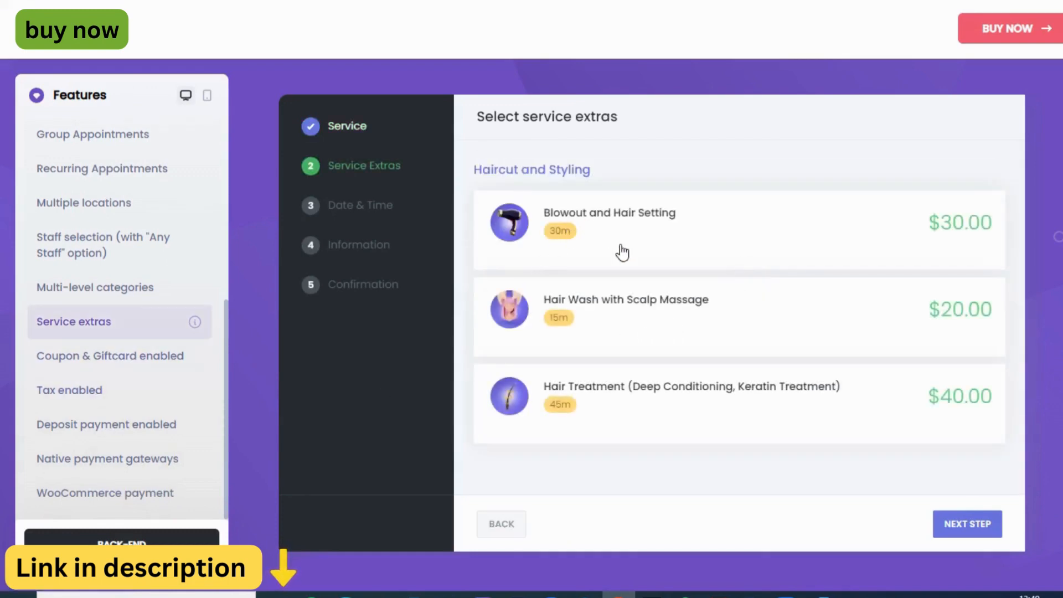
Add the Hair Treatment extra, continue to date and time, then load the admin dashboard overview
click(704, 402)
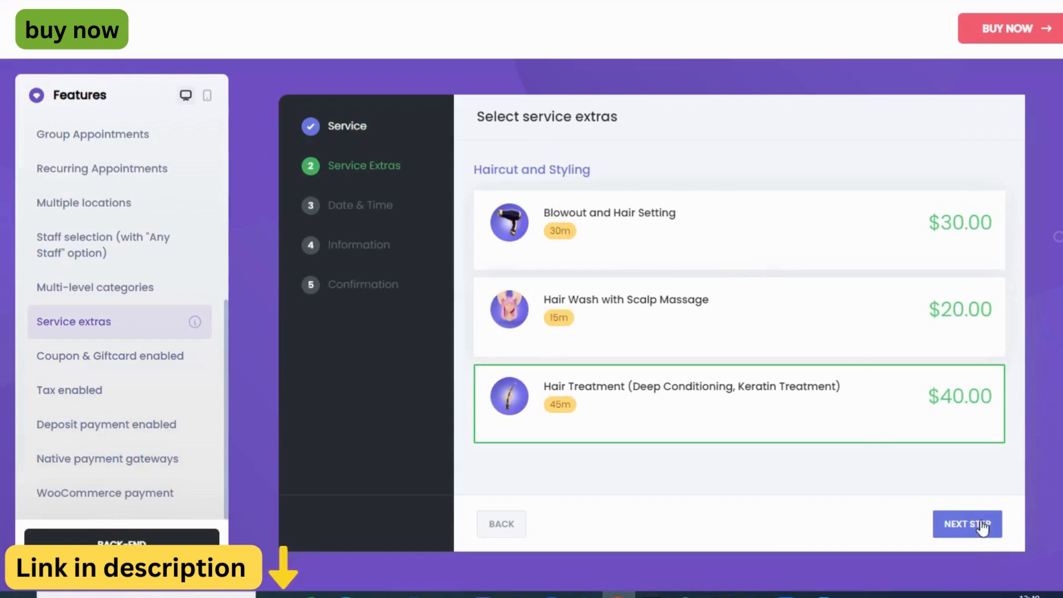
click(968, 524)
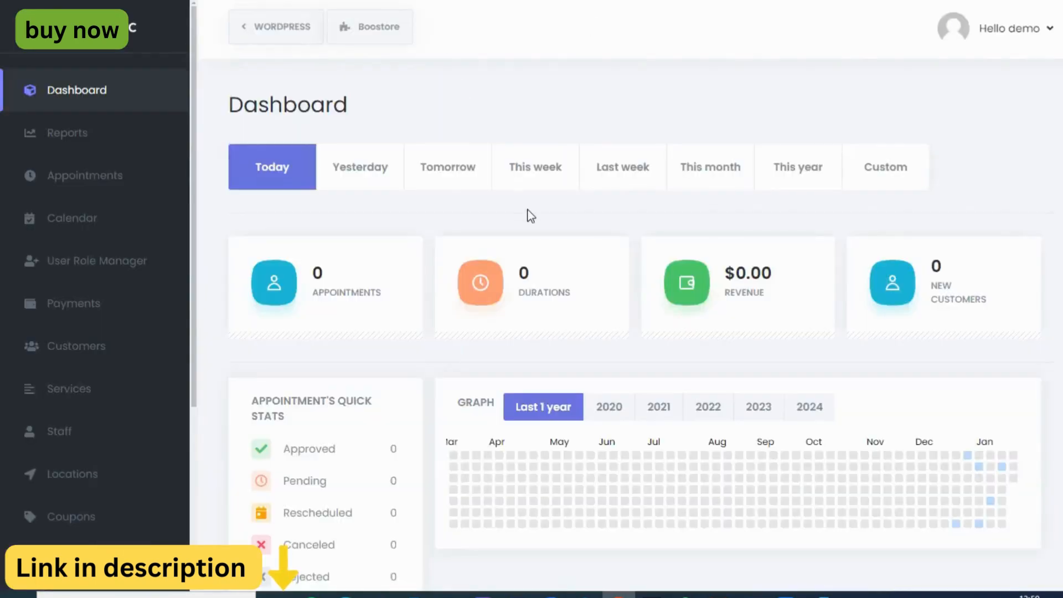
scroll(down, 3)
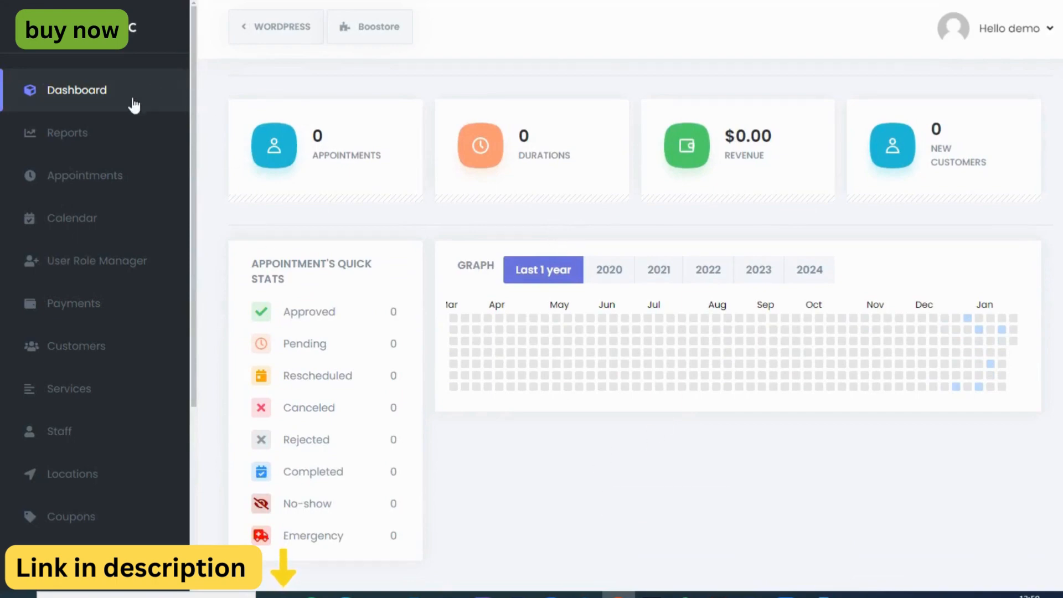
click(66, 133)
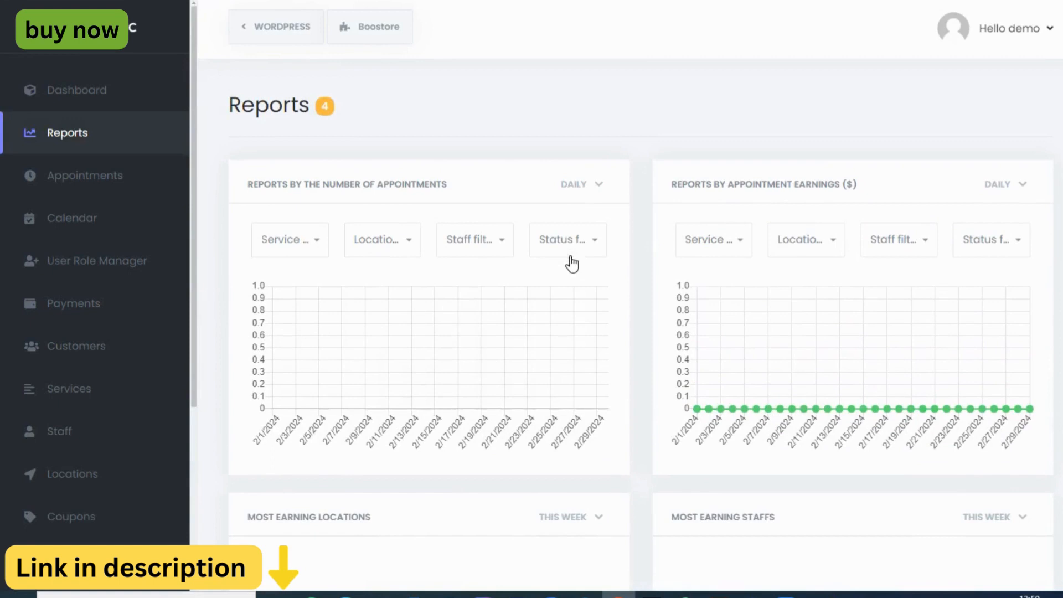
click(85, 175)
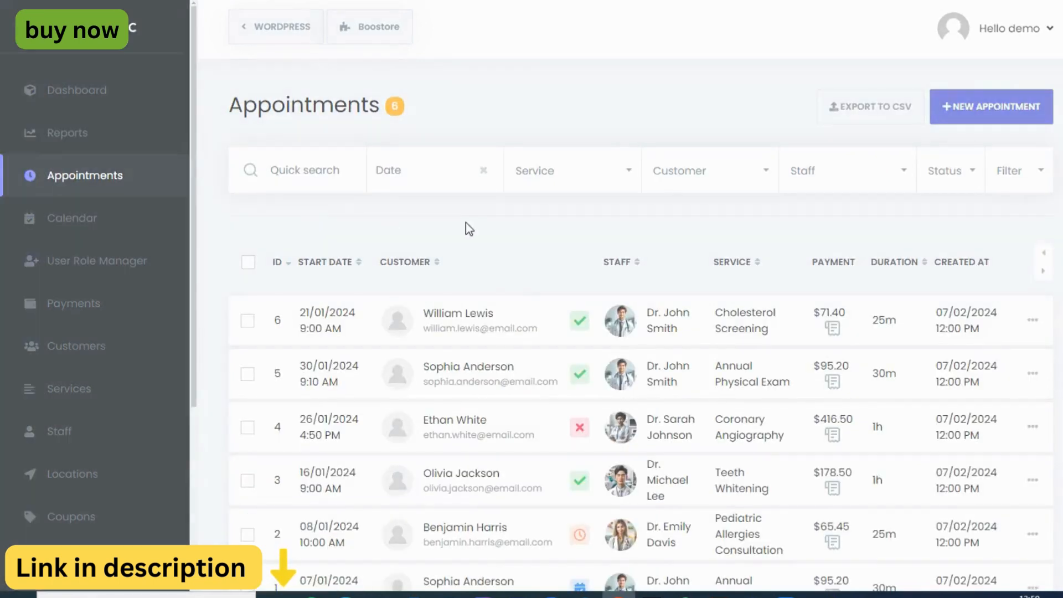
scroll(down, 3)
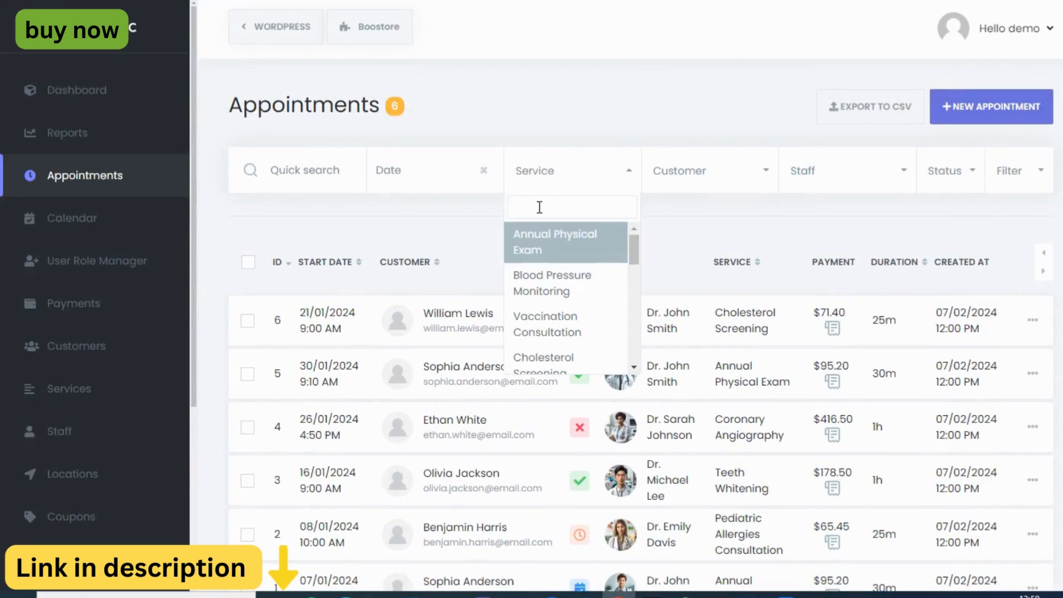
click(553, 242)
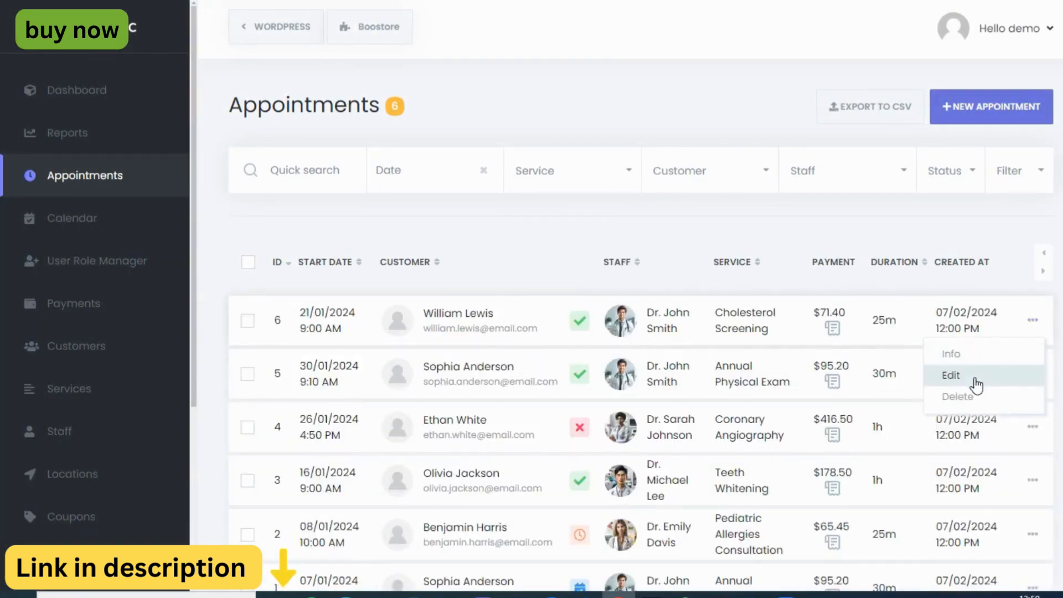
click(950, 375)
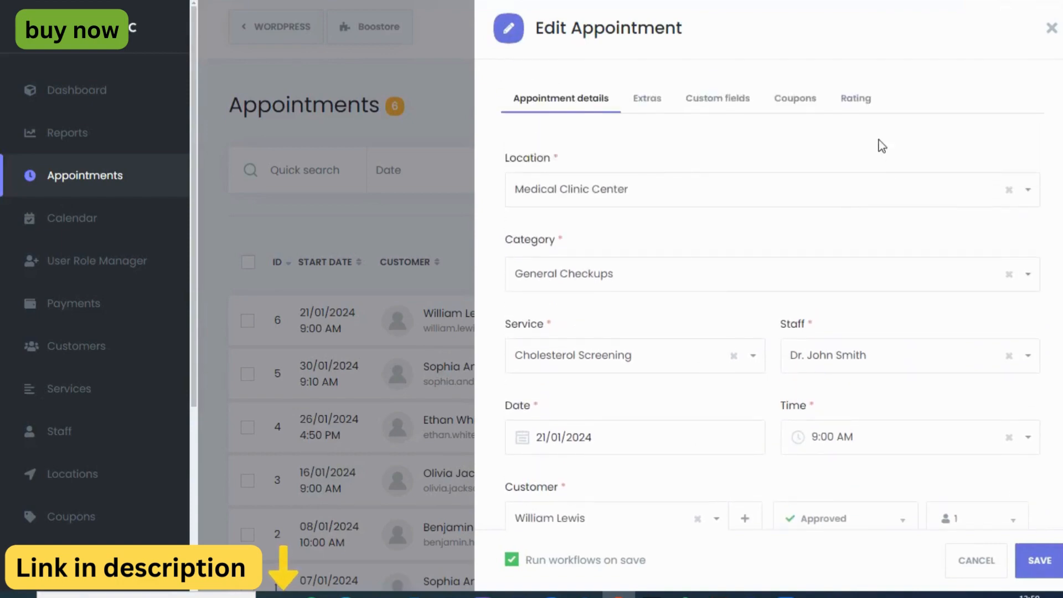
Cancel editing, review appointment 6's info, custom fields and rating, then close the details
click(717, 97)
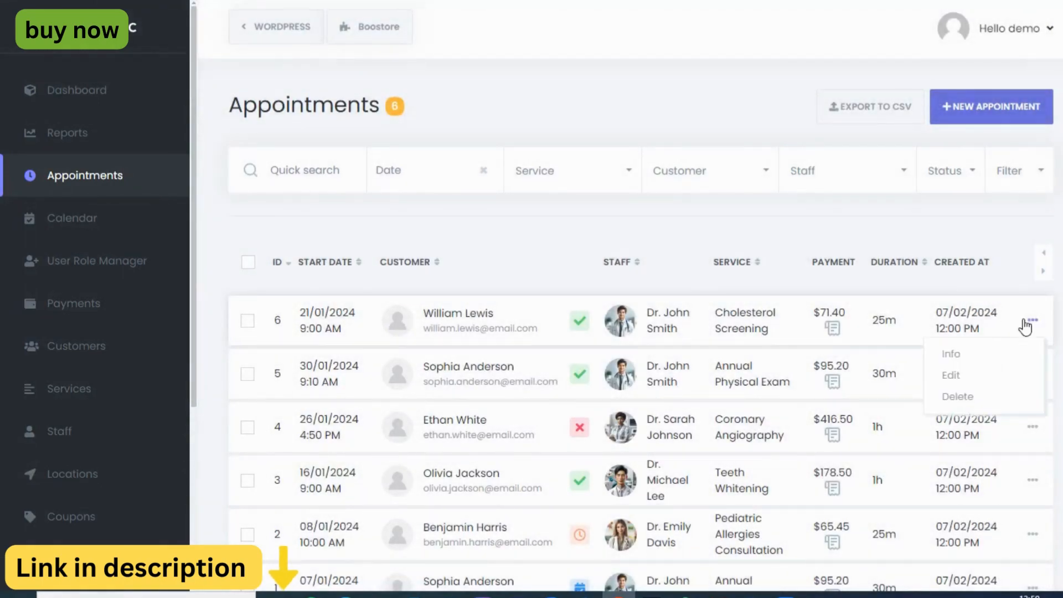
click(949, 354)
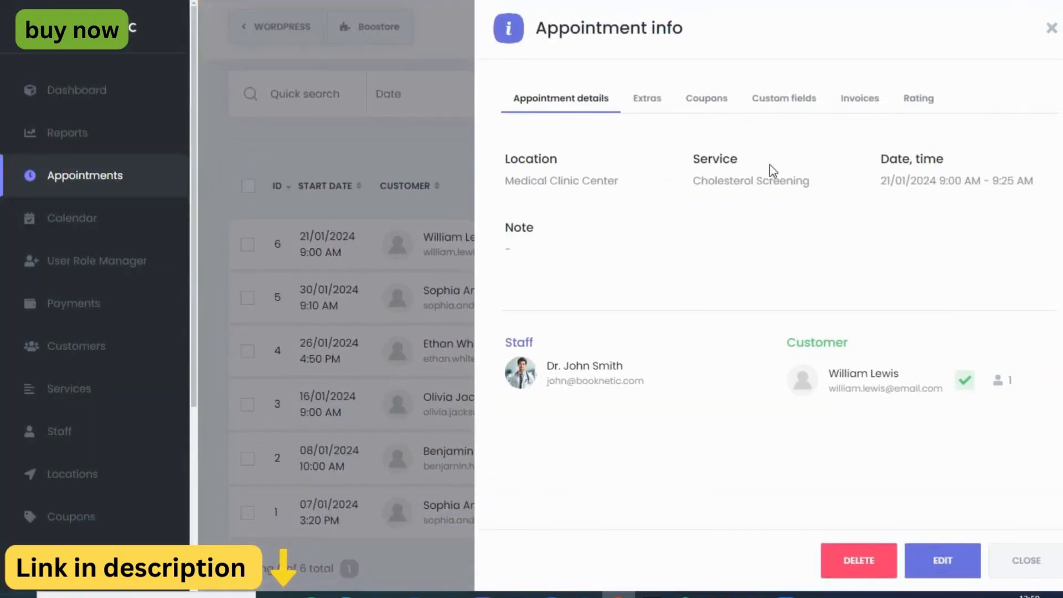
click(783, 97)
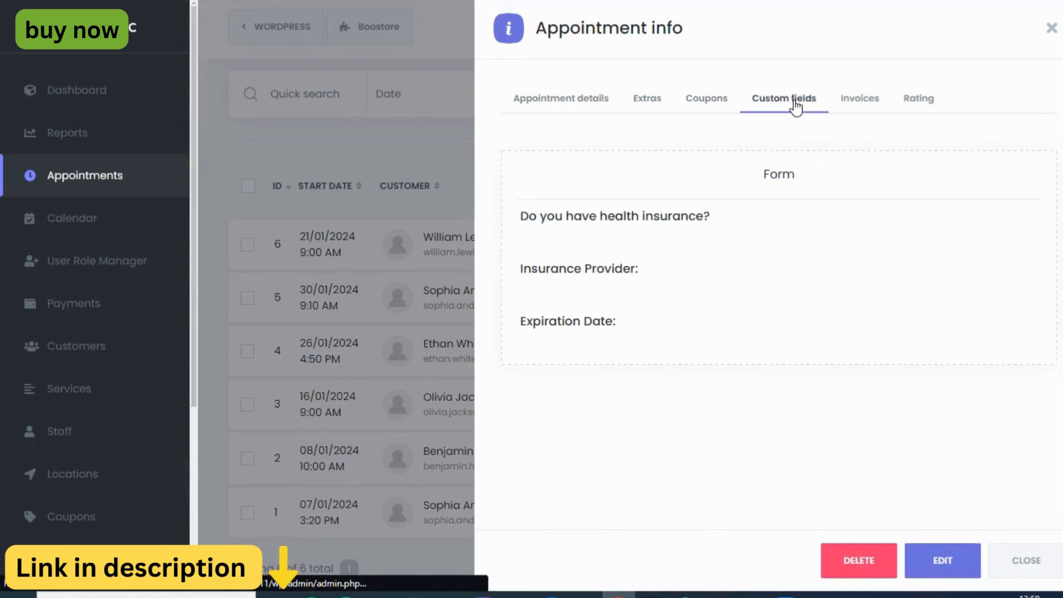
click(919, 97)
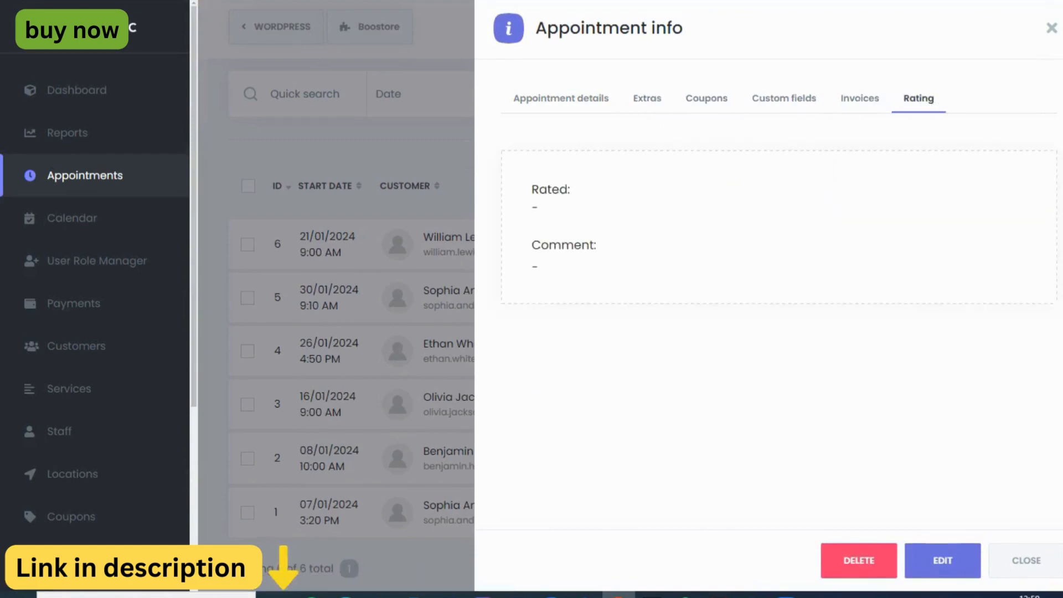
click(1025, 560)
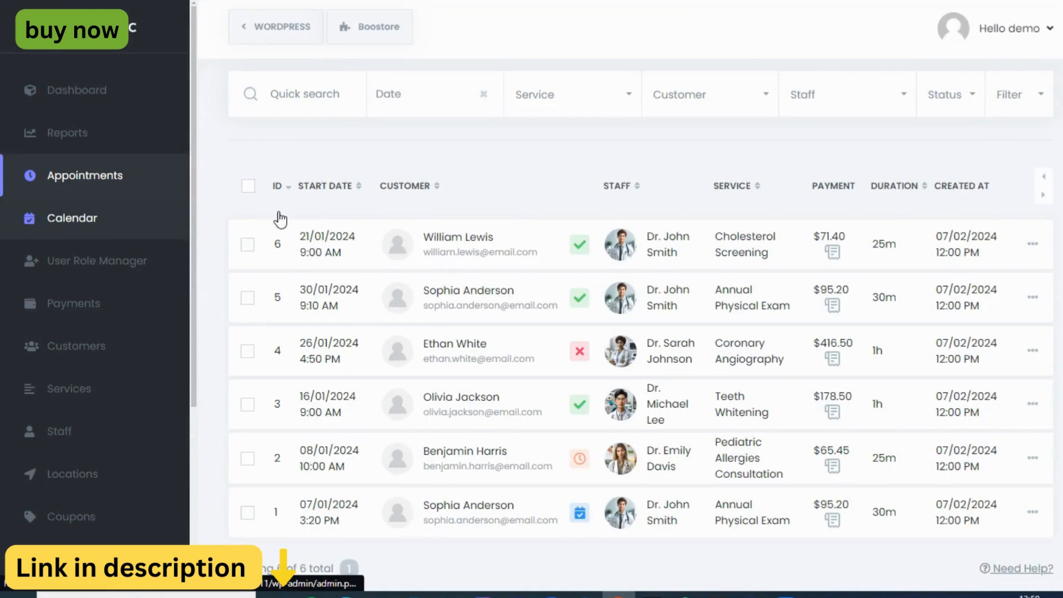
click(71, 218)
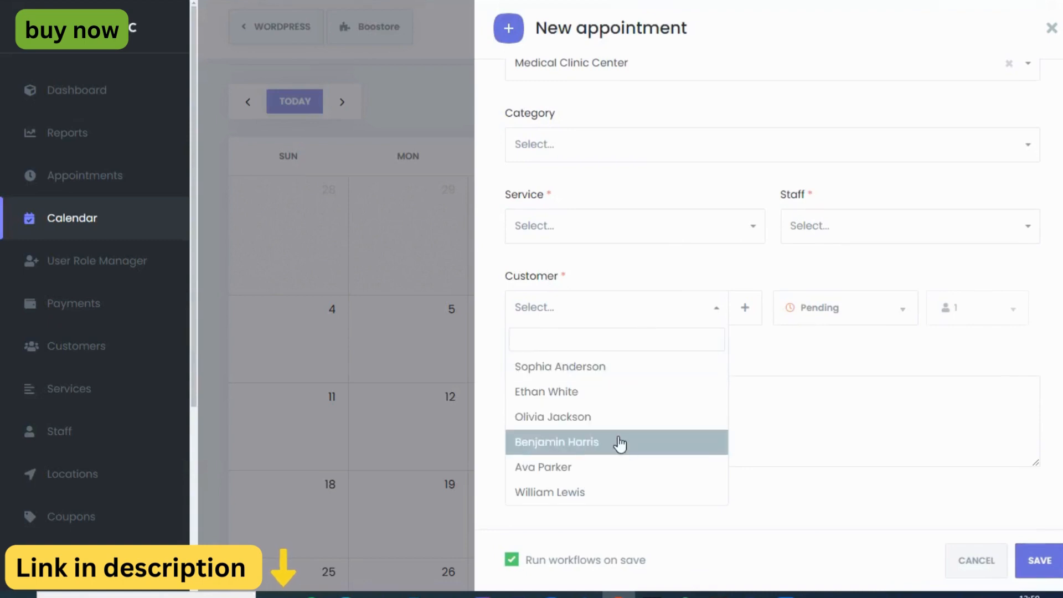
click(556, 442)
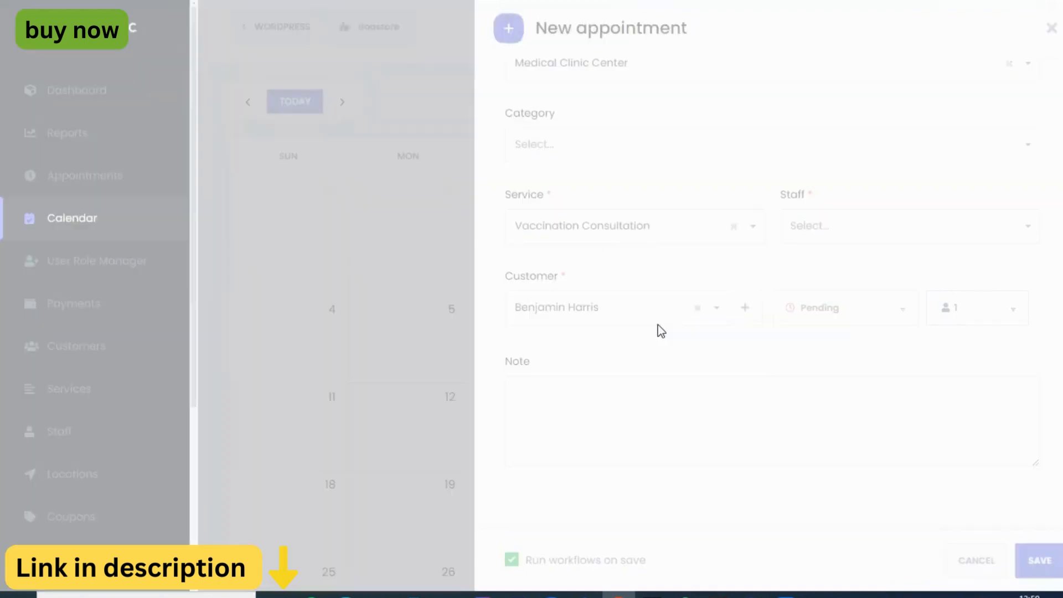
click(910, 226)
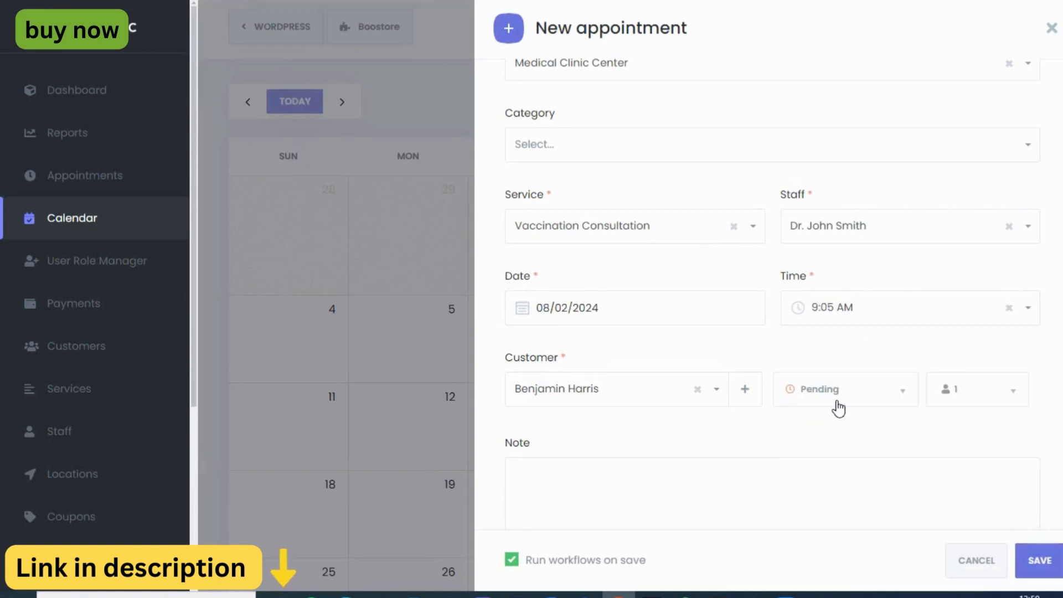
click(845, 390)
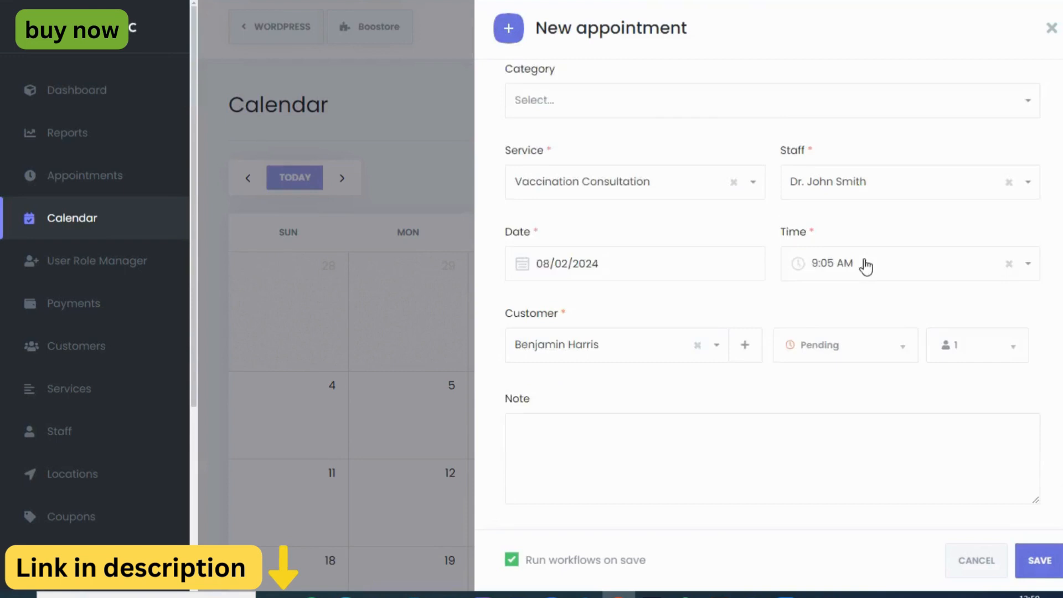
click(1040, 560)
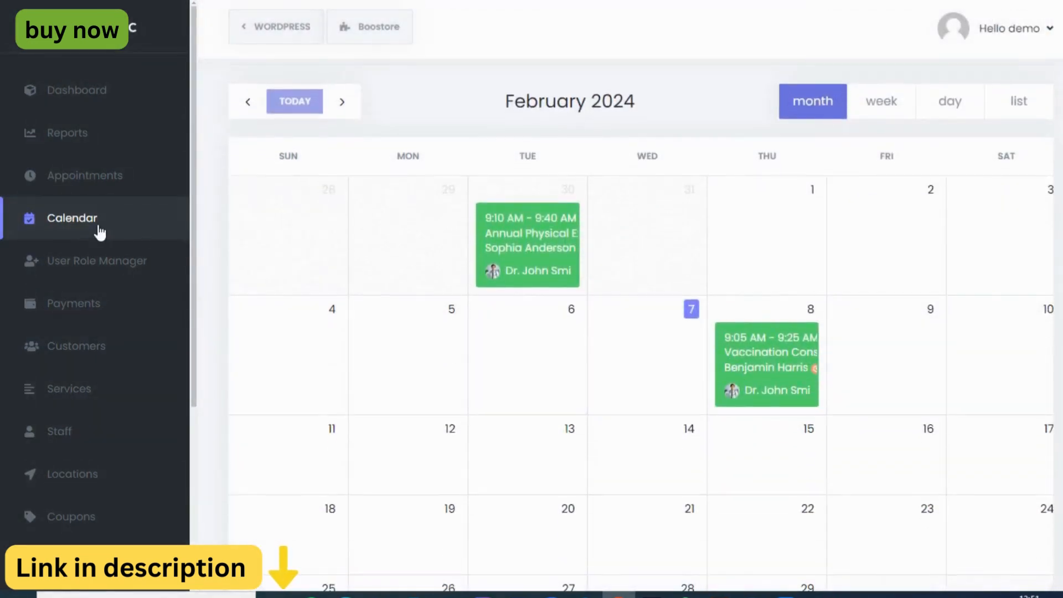
click(98, 260)
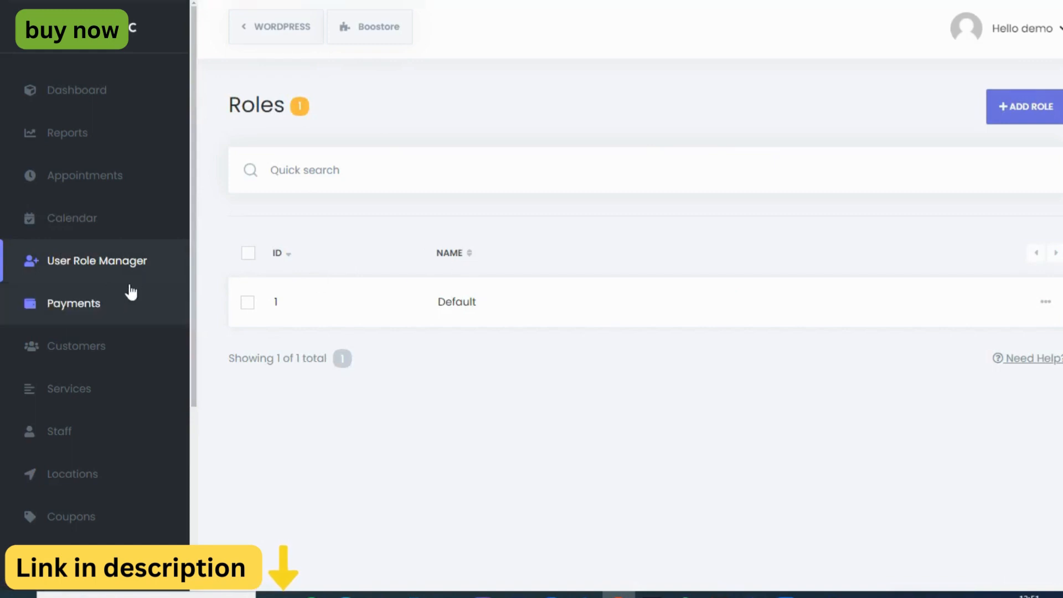
Browse the Payments, Customers, Services and Staff lists, ending on Locations with Medical Clinic Center
click(73, 304)
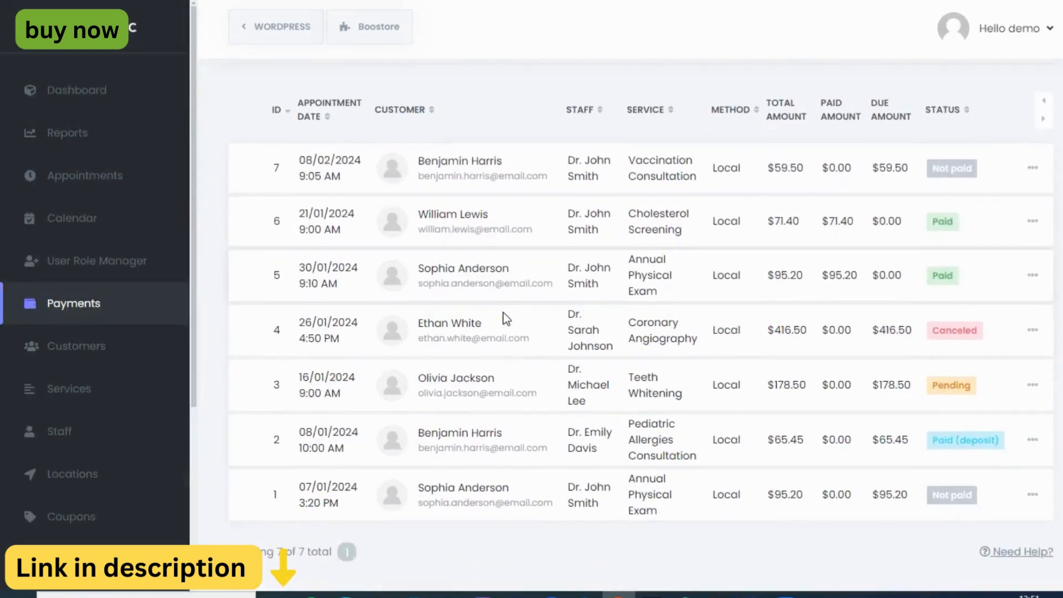
click(76, 345)
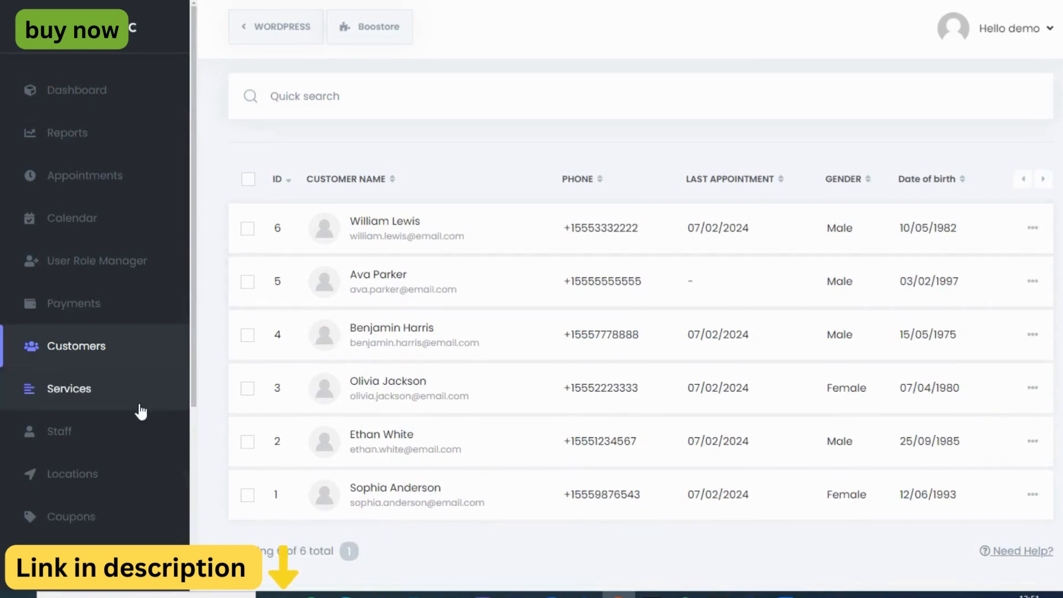
click(69, 389)
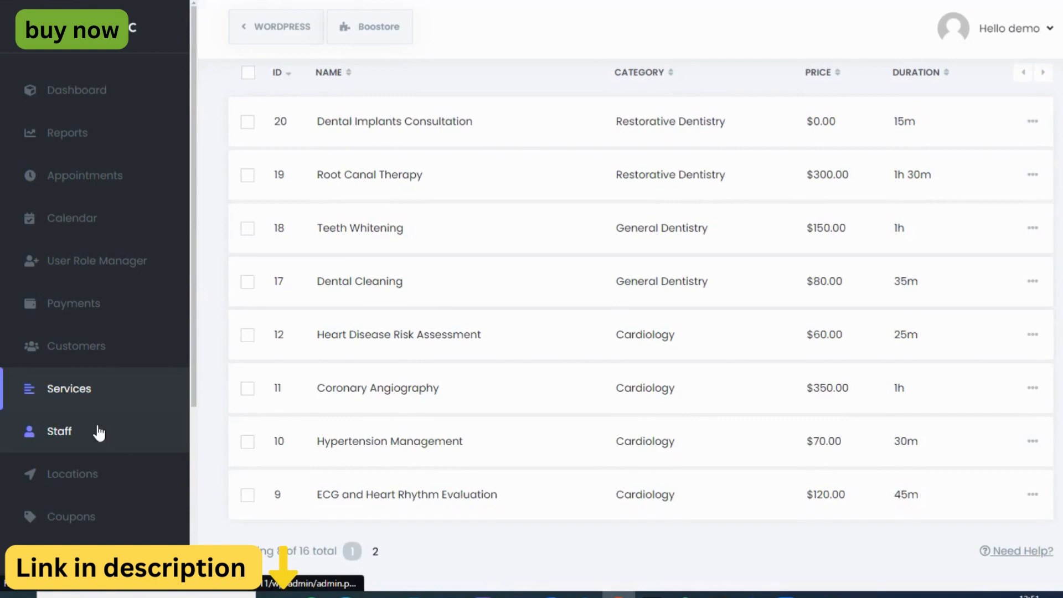
click(58, 430)
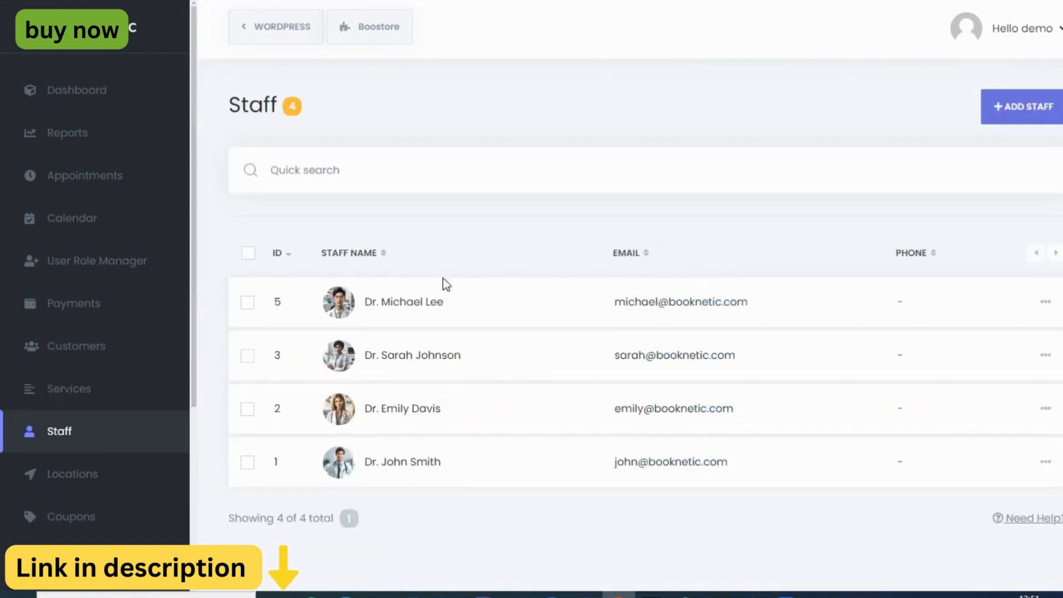
mouse_move(1046, 312)
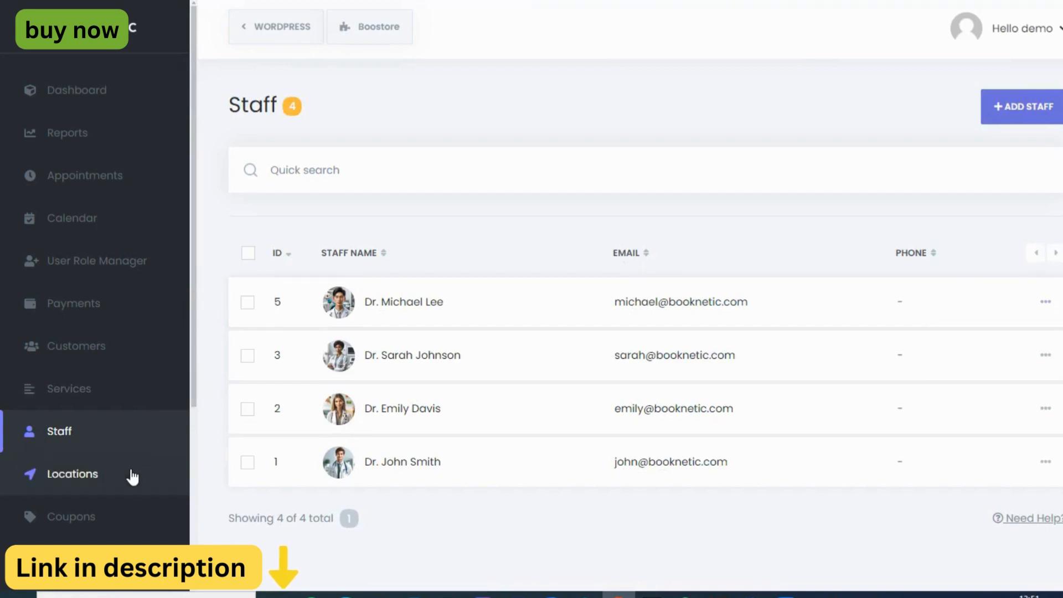
click(74, 473)
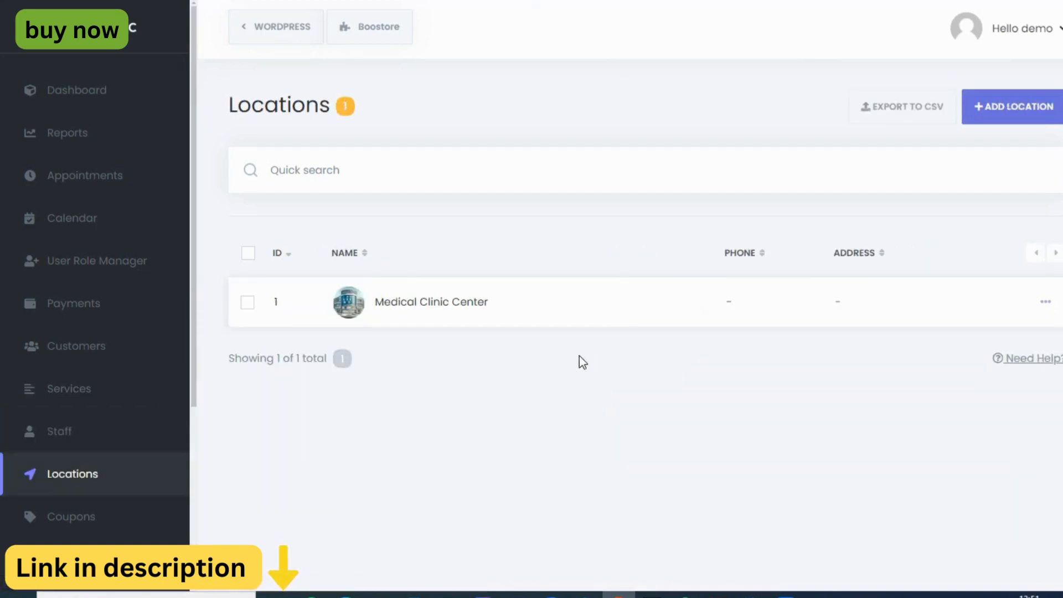
Review the coupons list with COUPON20%'s actions, the gift cards, then the Taxes page showing 19% VAT
click(71, 516)
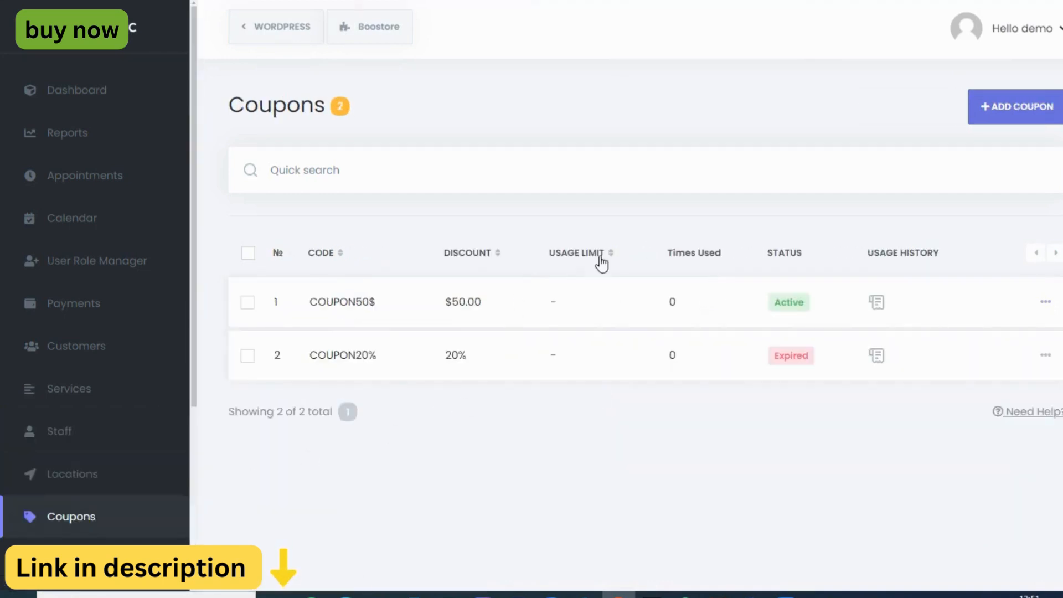
click(1044, 353)
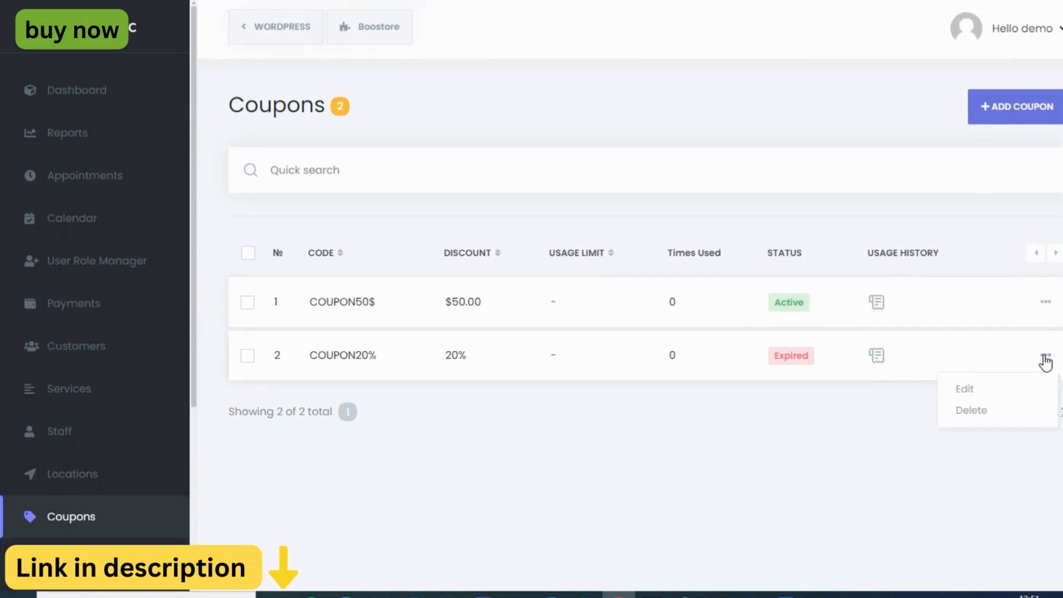
click(964, 390)
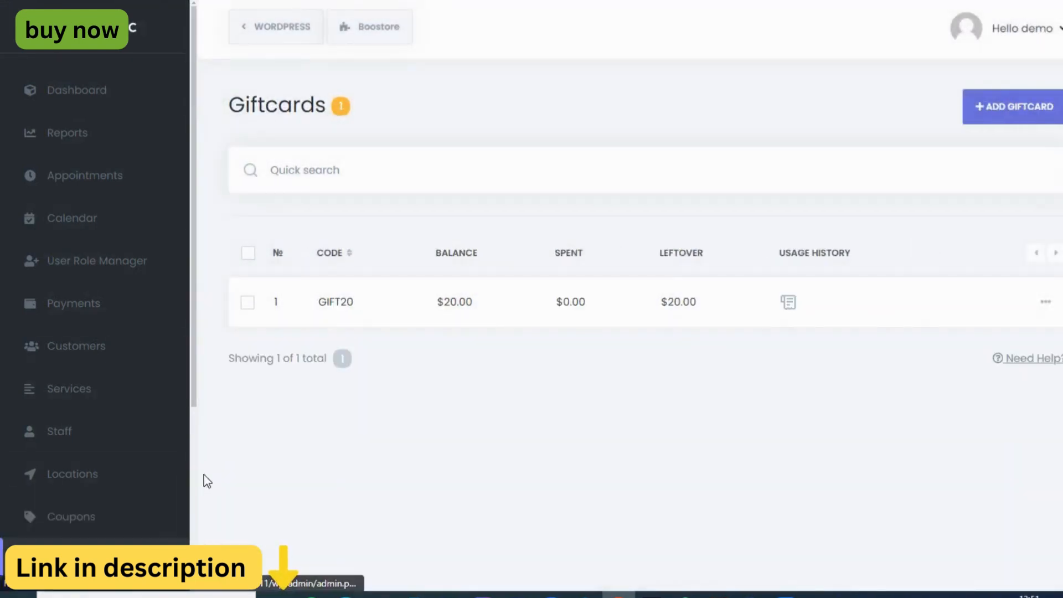
scroll(down, 3)
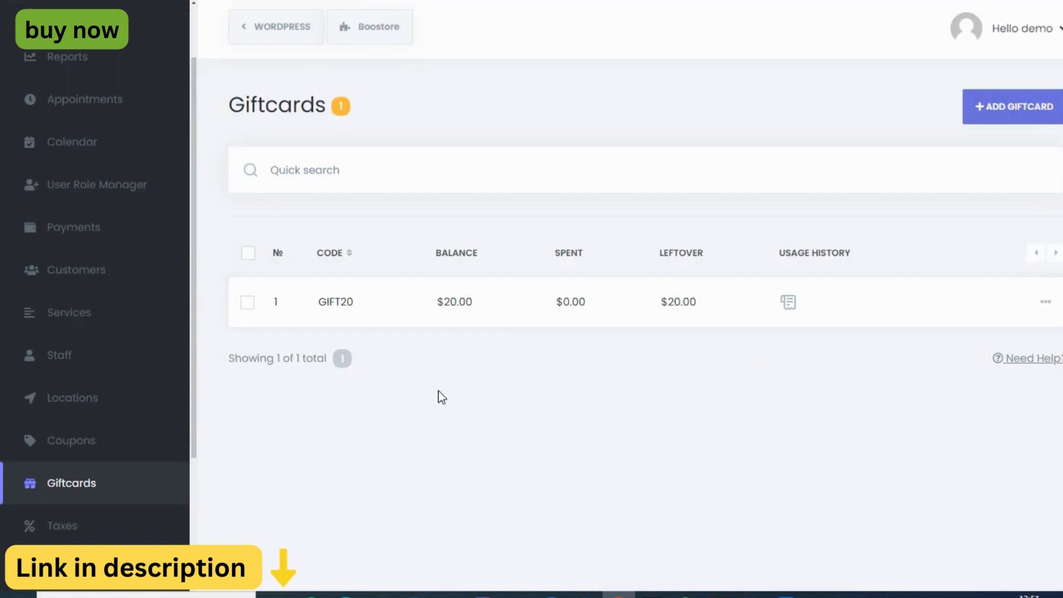
click(62, 525)
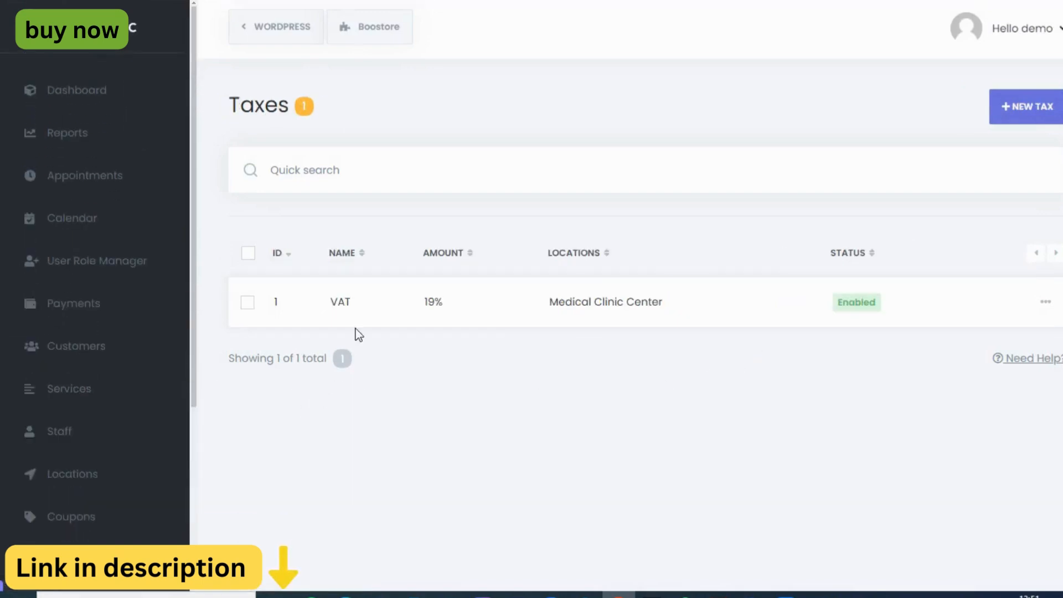